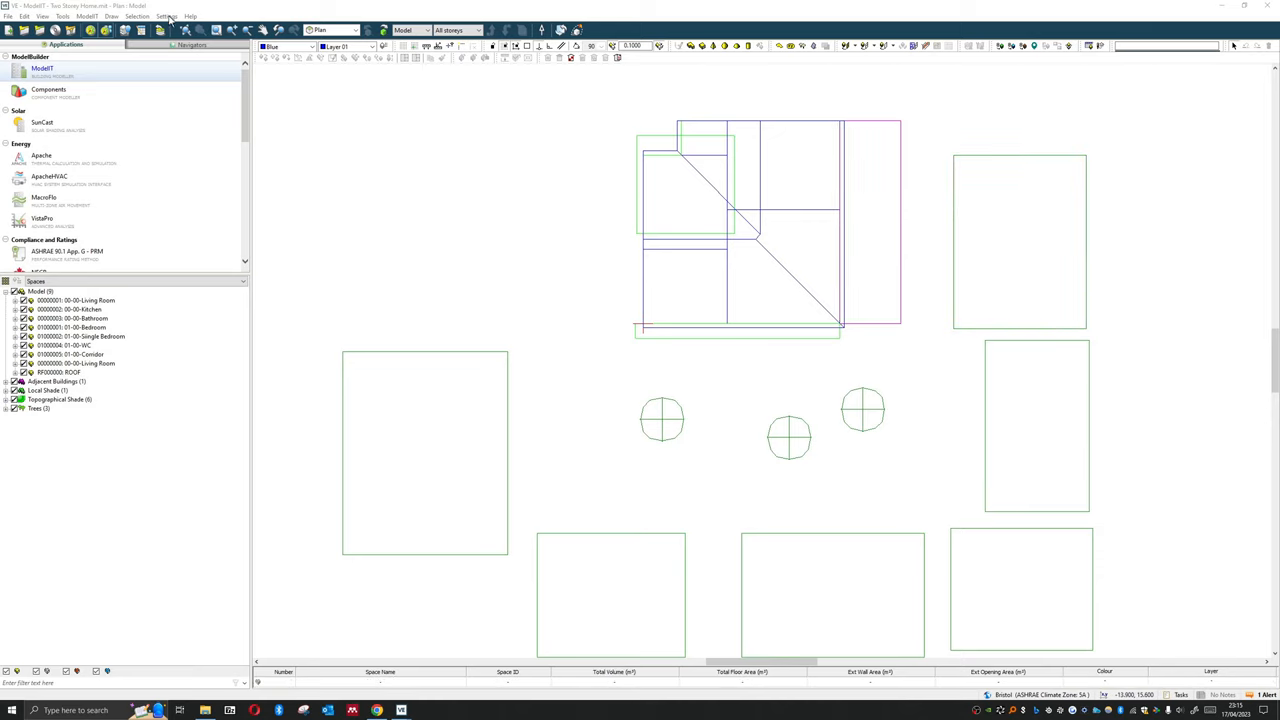
Launch APlocate to bring up the Location & Weather Data Wizard for the house model
left_click(112, 16)
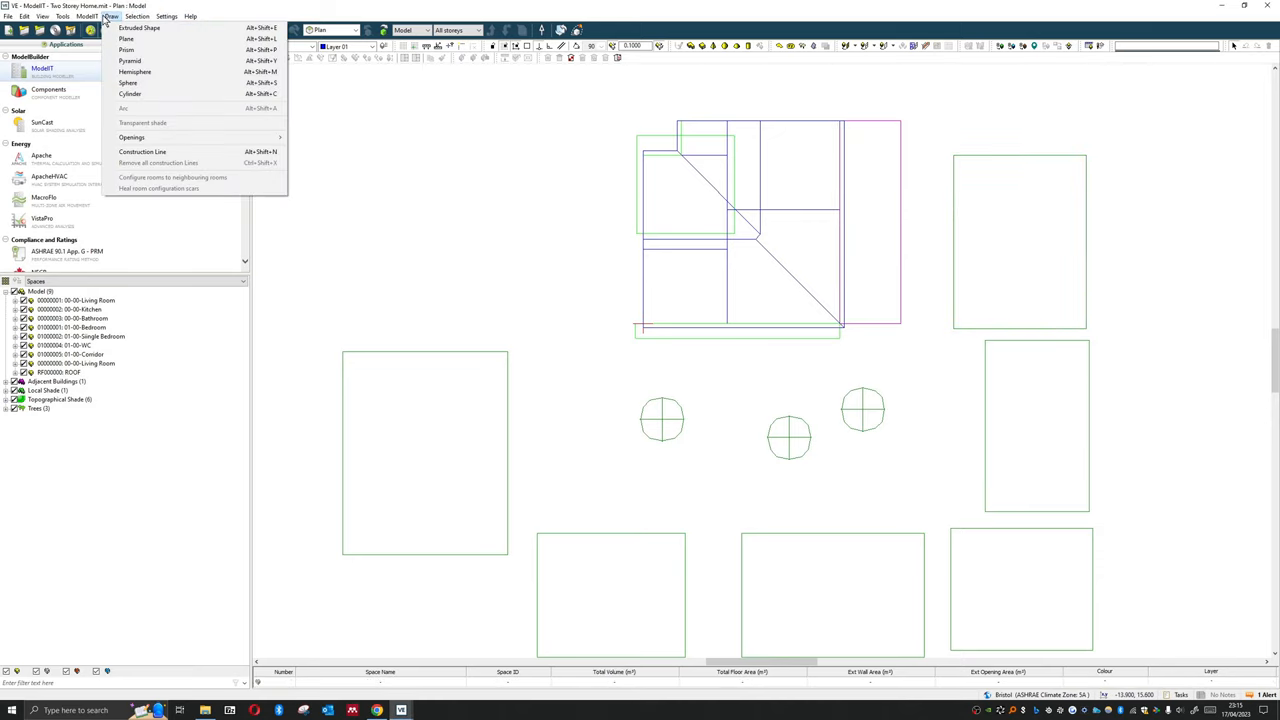
left_click(88, 16)
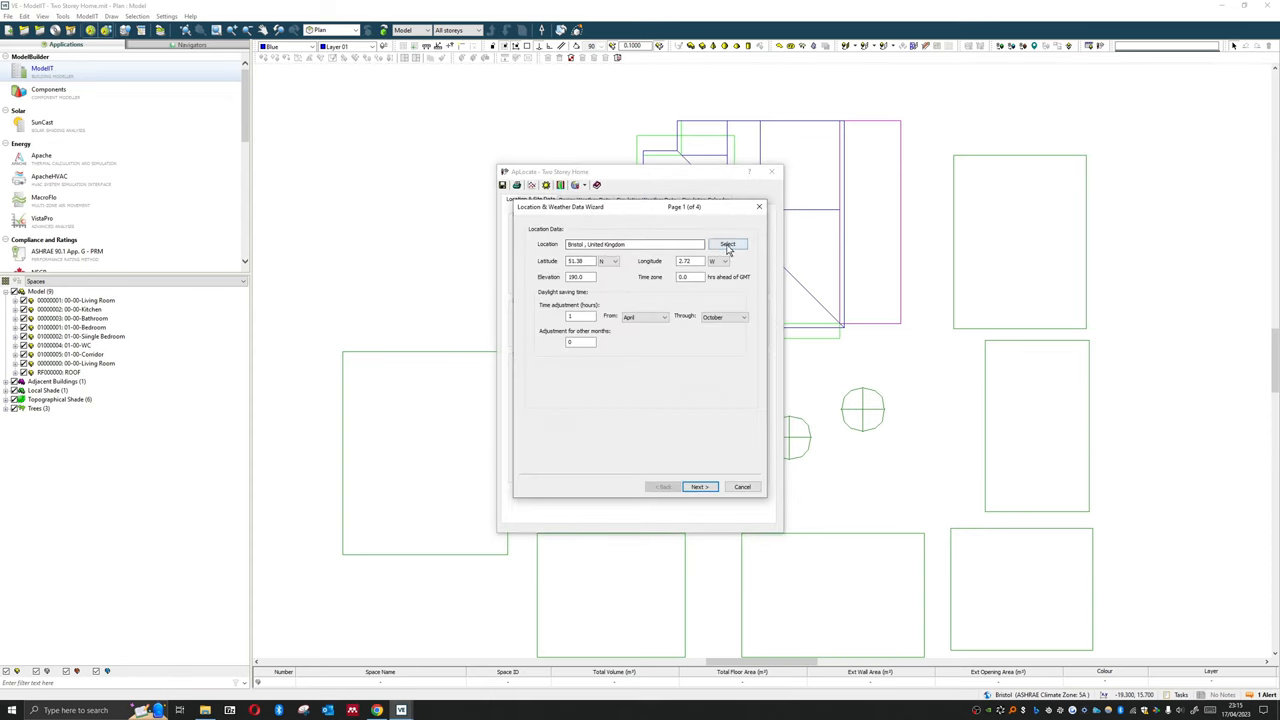
Keep Bristol Filton, UK as the site and analyse its design weather
left_click(728, 244)
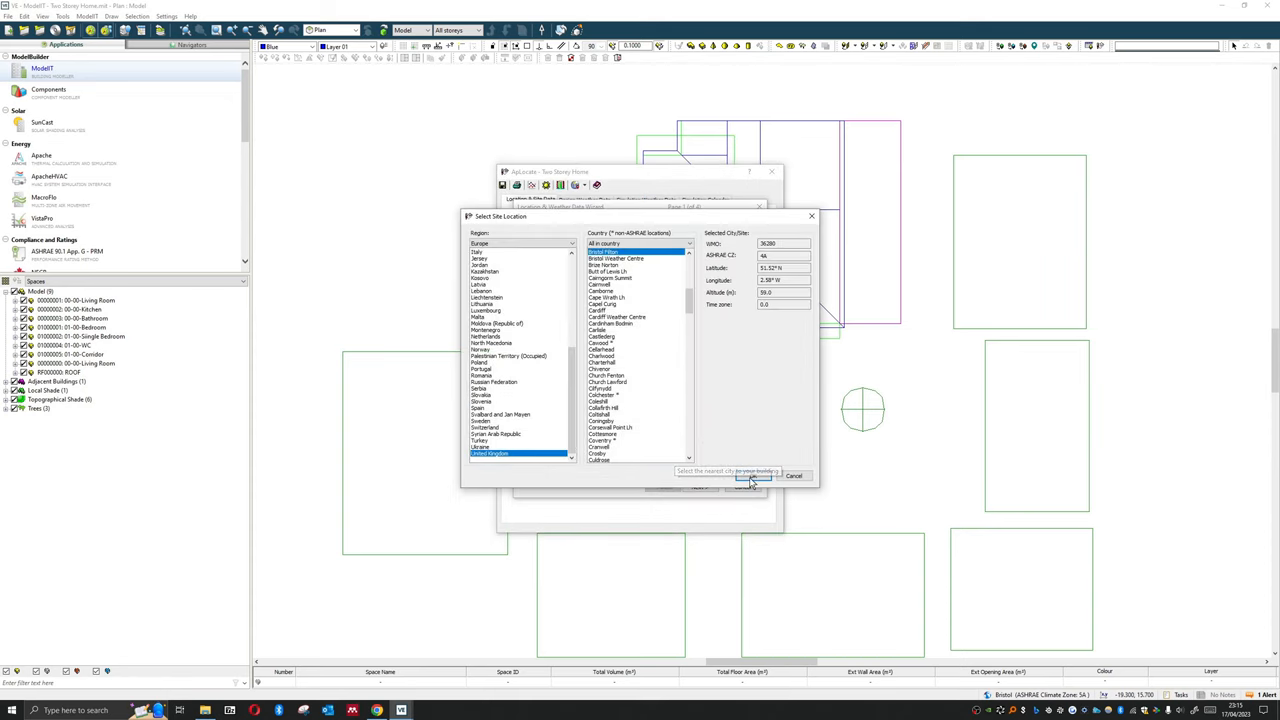
left_click(752, 476)
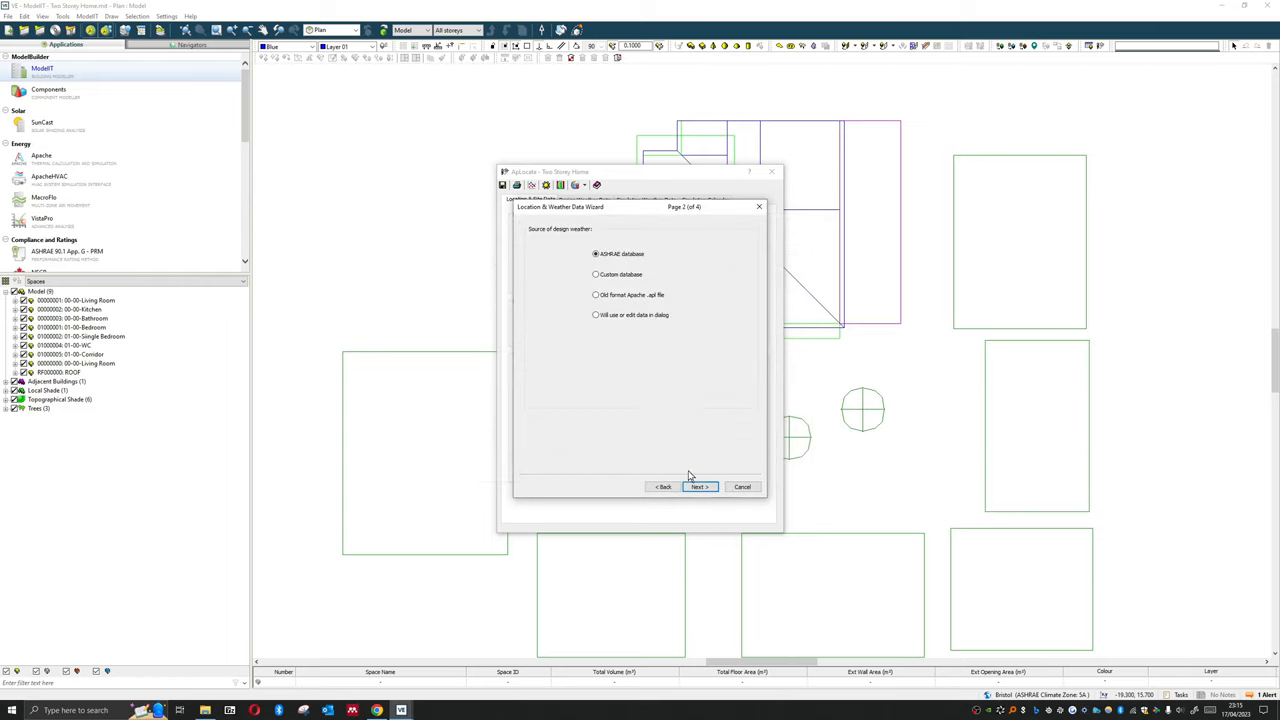
left_click(700, 488)
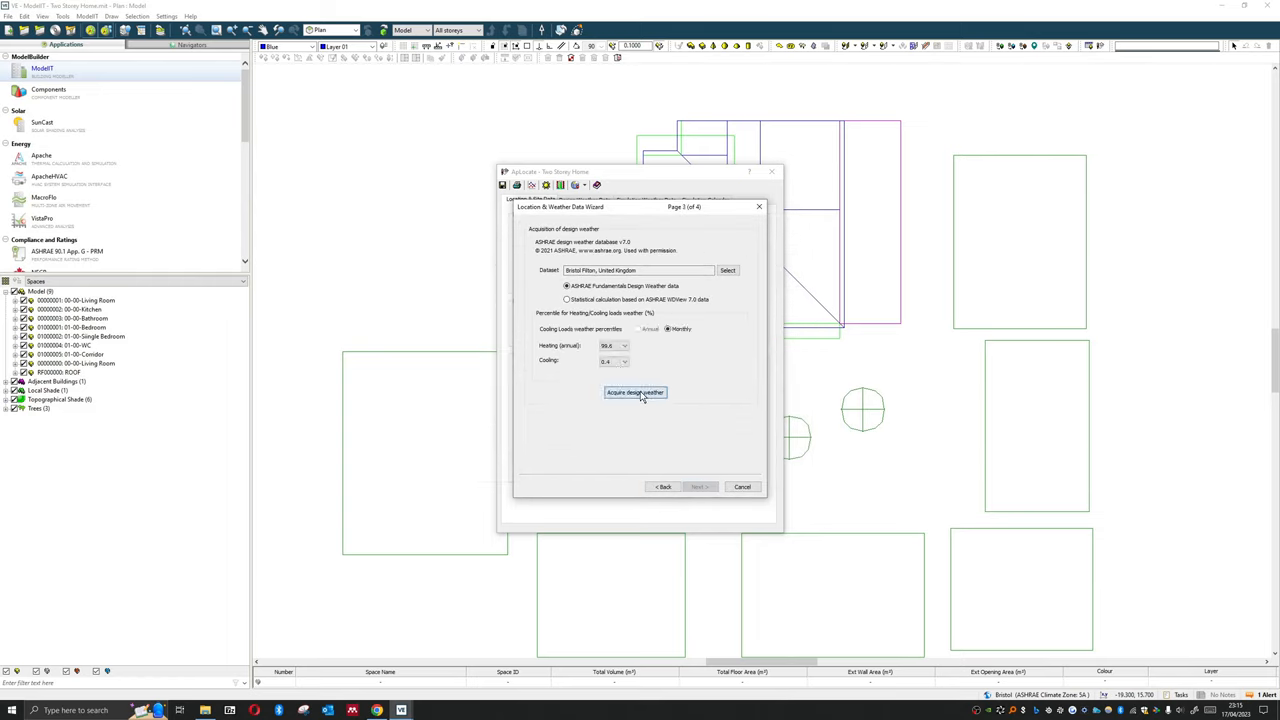
left_click(696, 488)
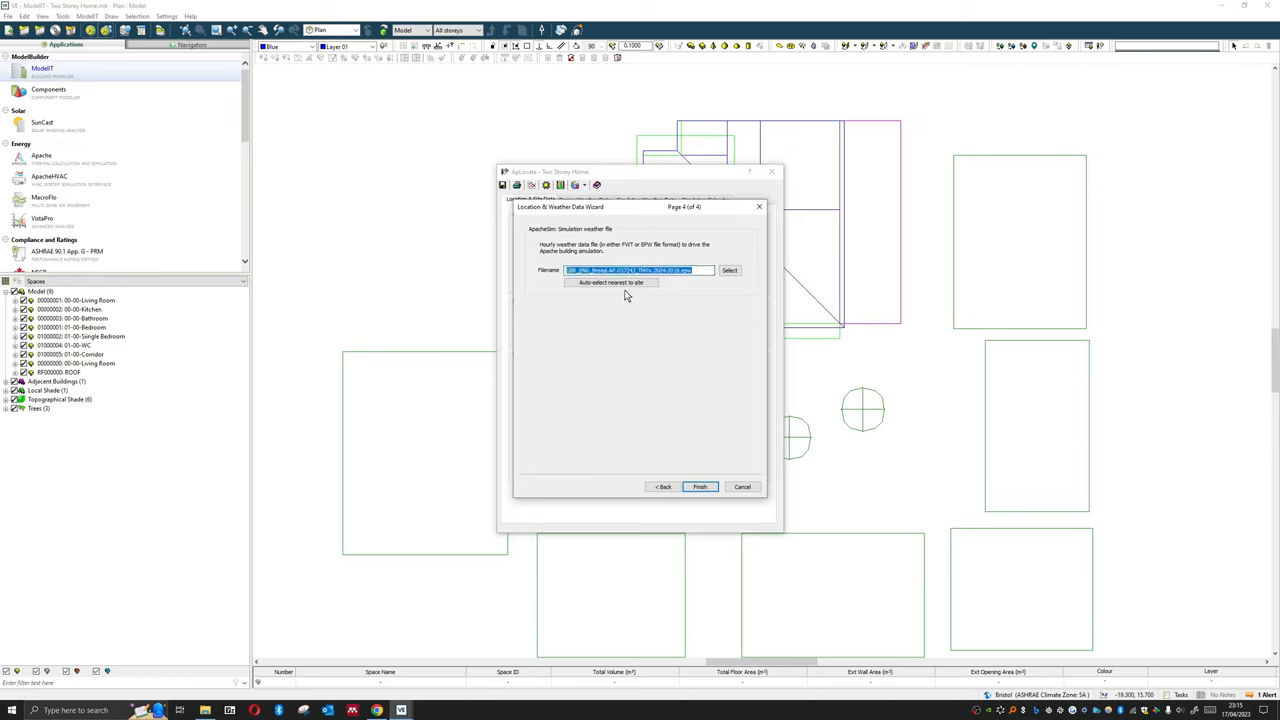
Auto-select the simulation weather file nearest the site and finish the wizard
left_click(612, 282)
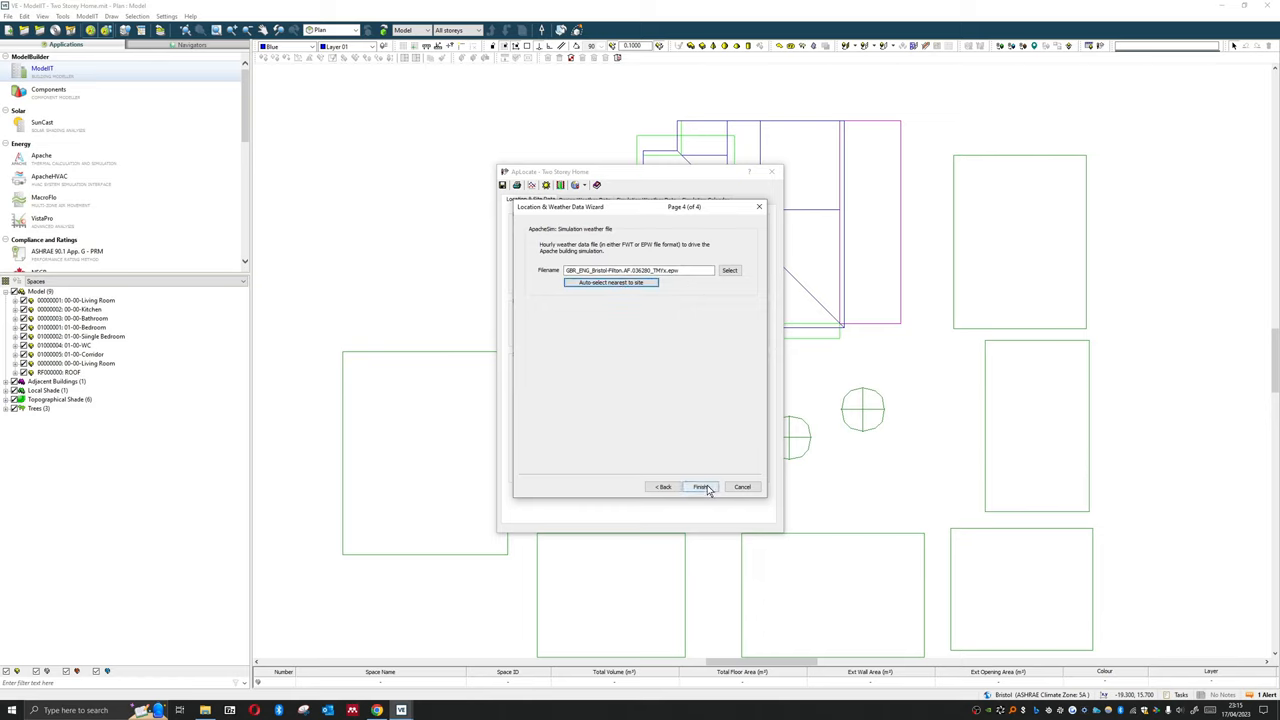
left_click(700, 488)
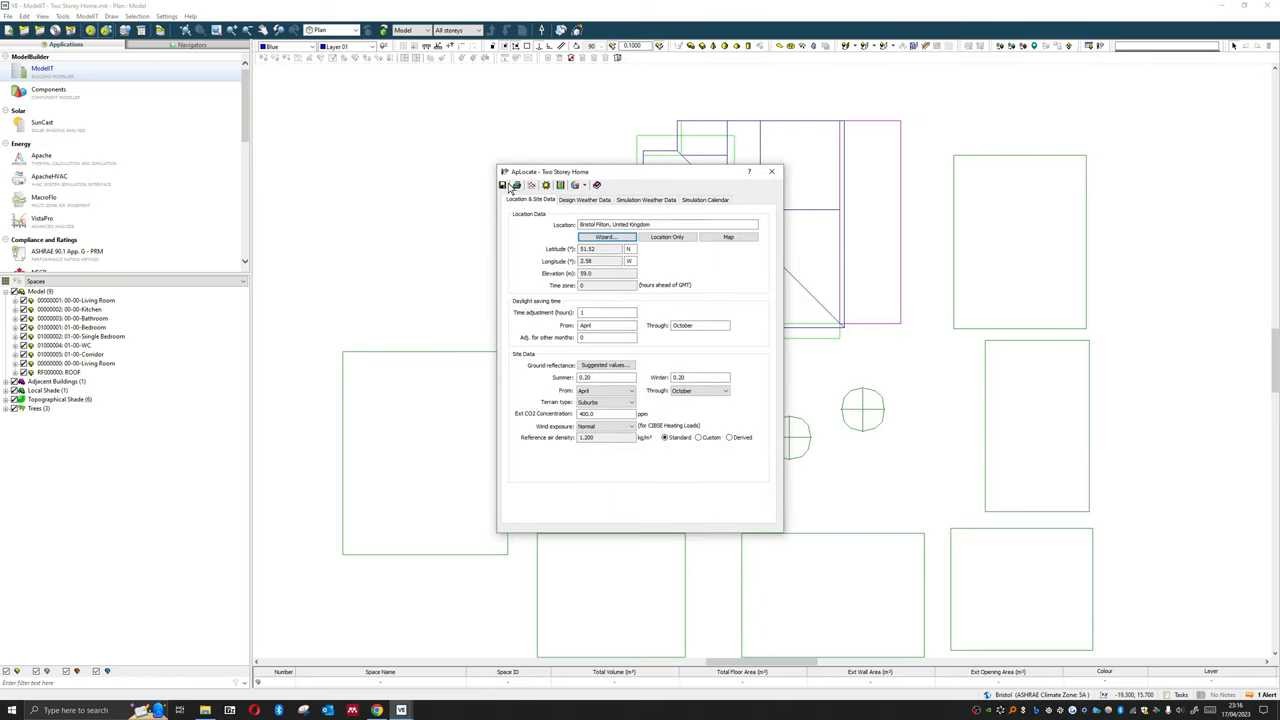
left_click(772, 172)
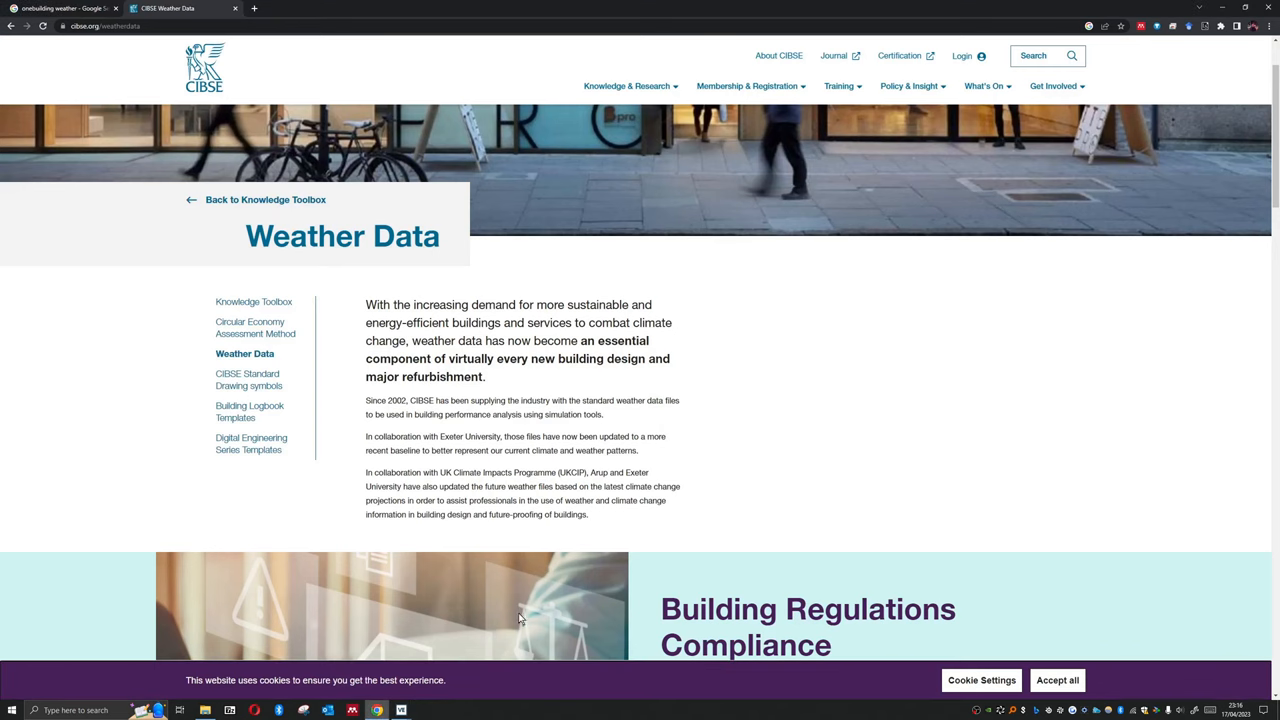
mouse_move(660, 338)
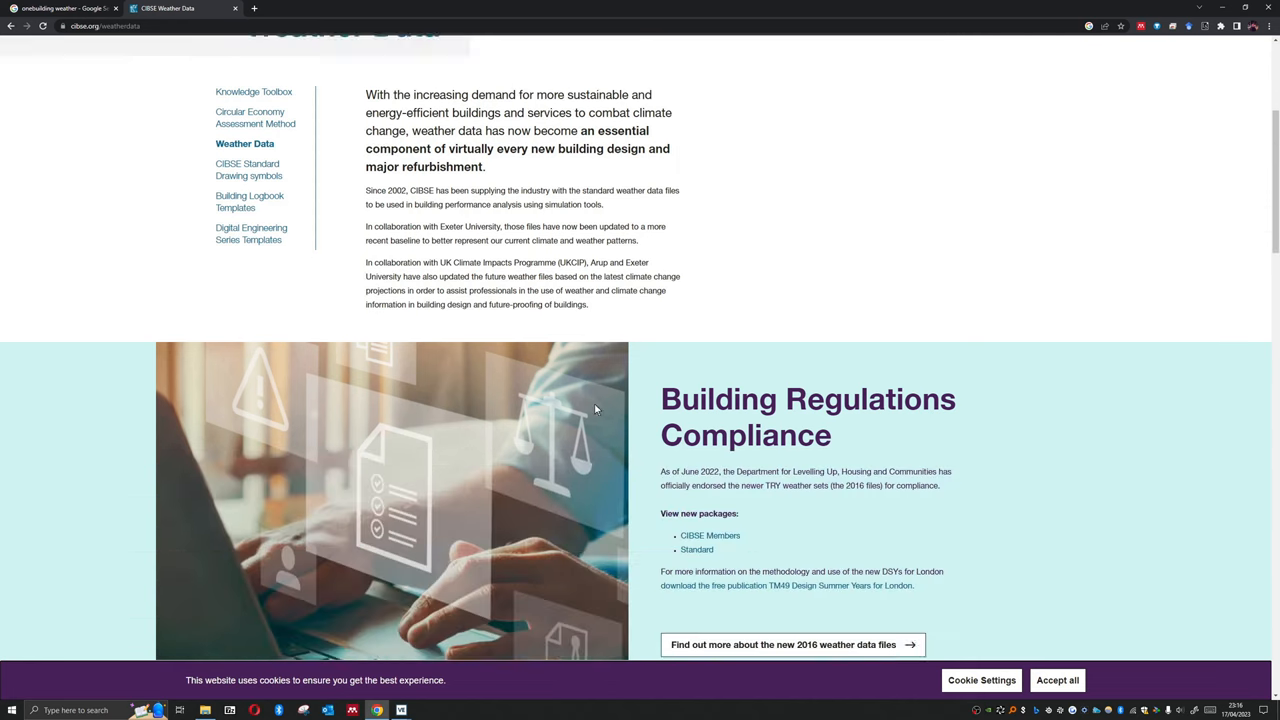
Download the CIBSE briefing PDF on the new 2016 weather data files
scroll("down", 3)
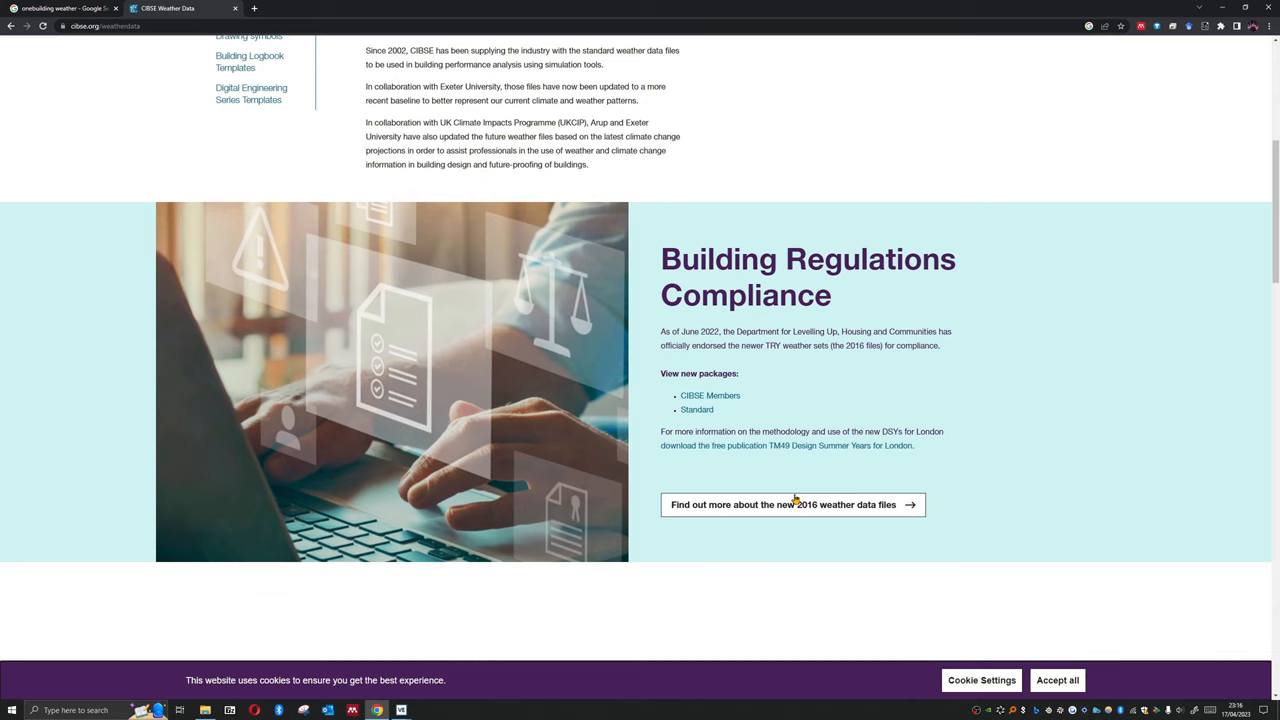
left_click(792, 504)
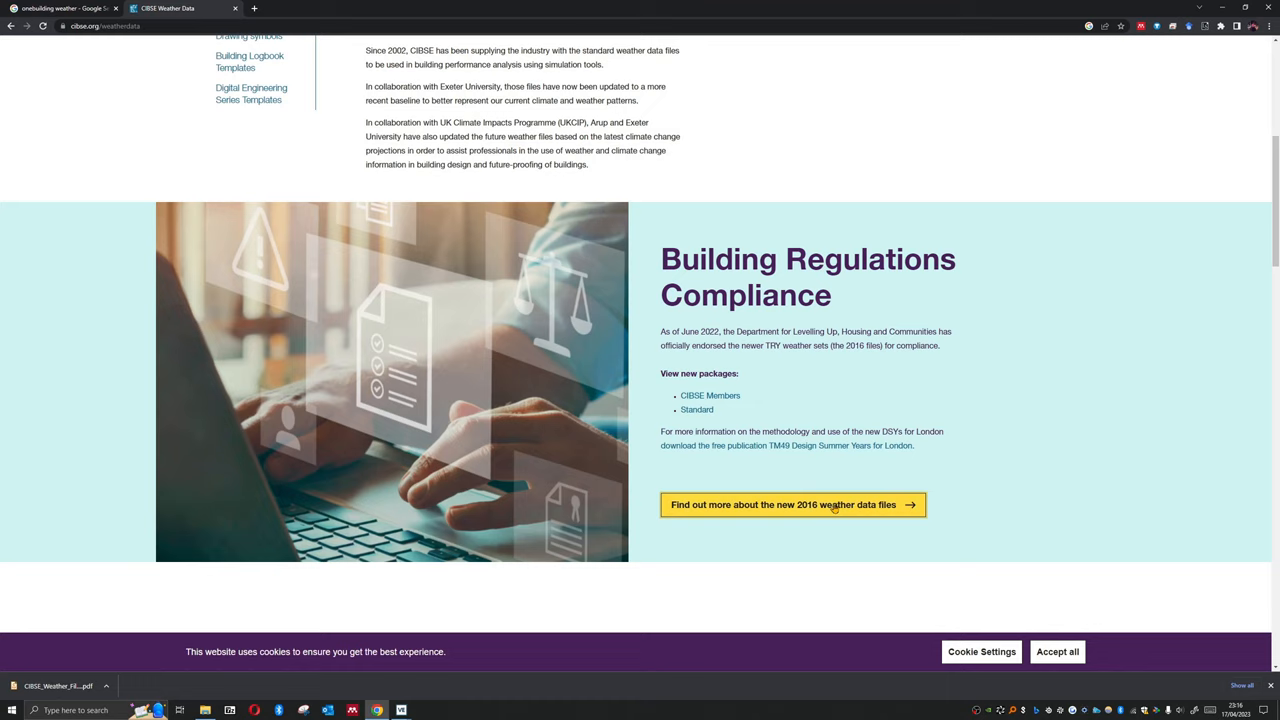
mouse_move(856, 474)
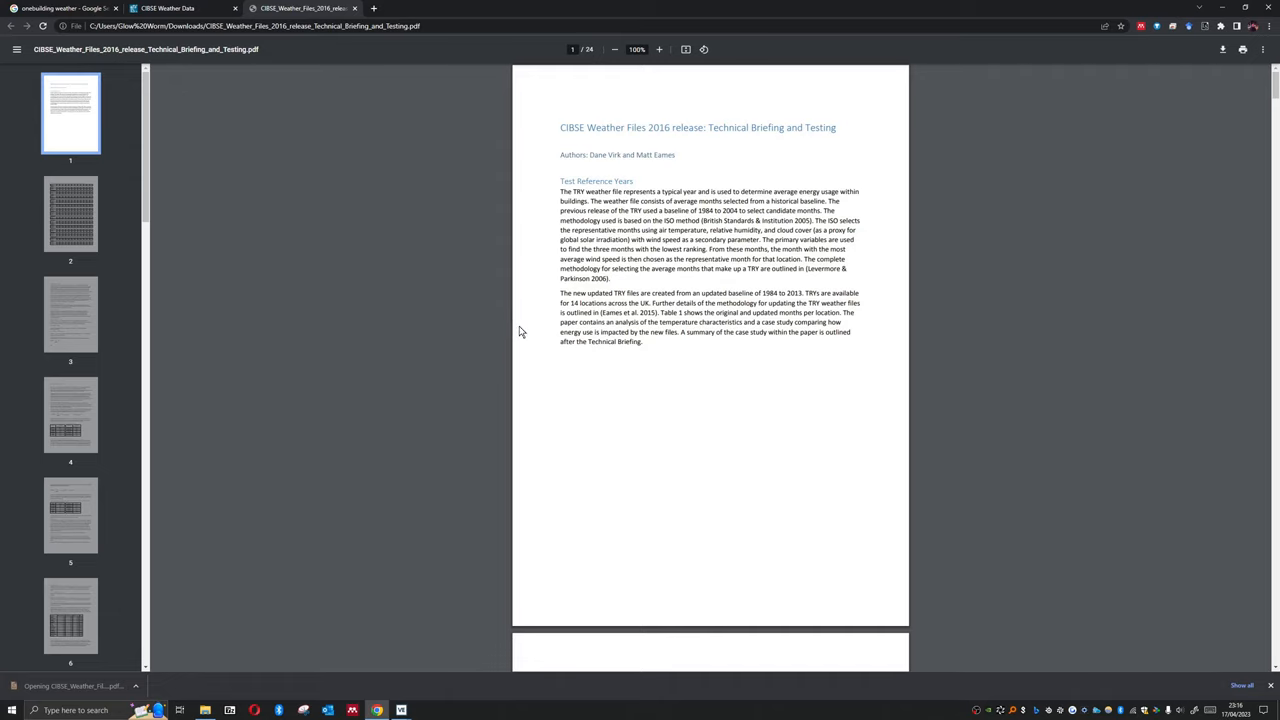
scroll("down", 3)
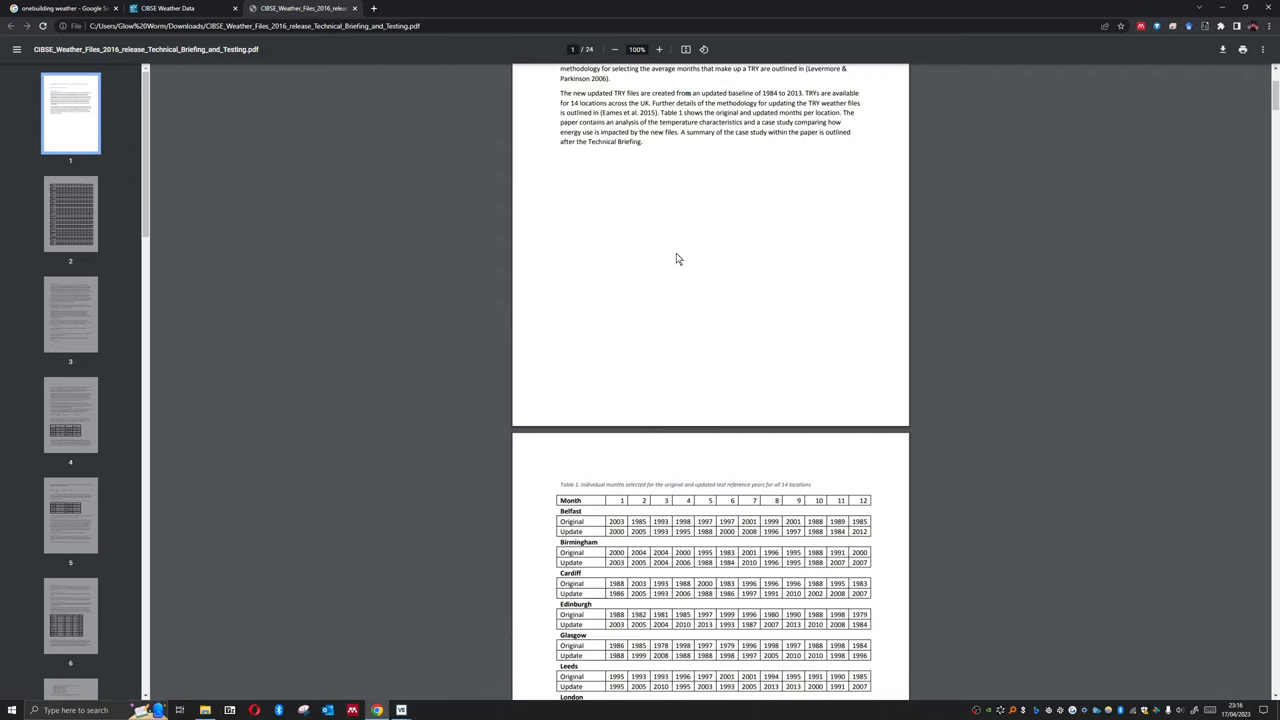
scroll("down", 3)
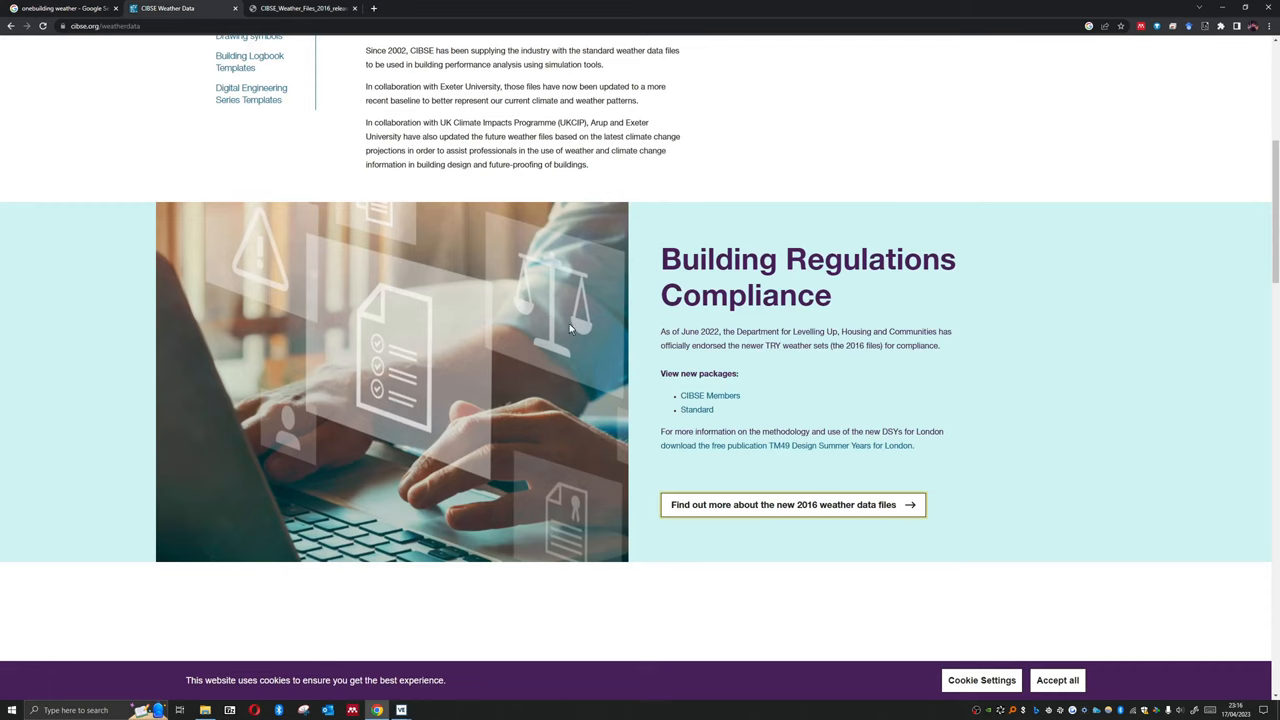
Review the TRY/DSY and CIBSE Weather Data Packages details, then return to the onebuilding weather search results
scroll("up", 3)
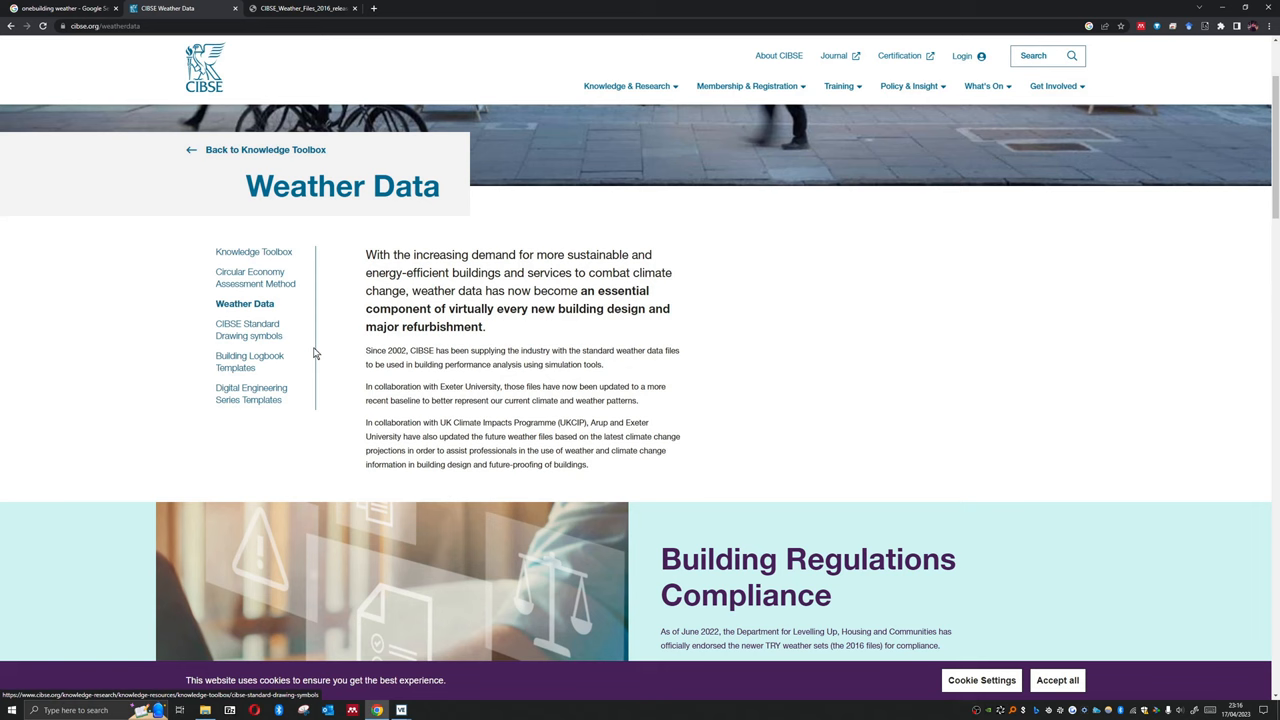
scroll("down", 3)
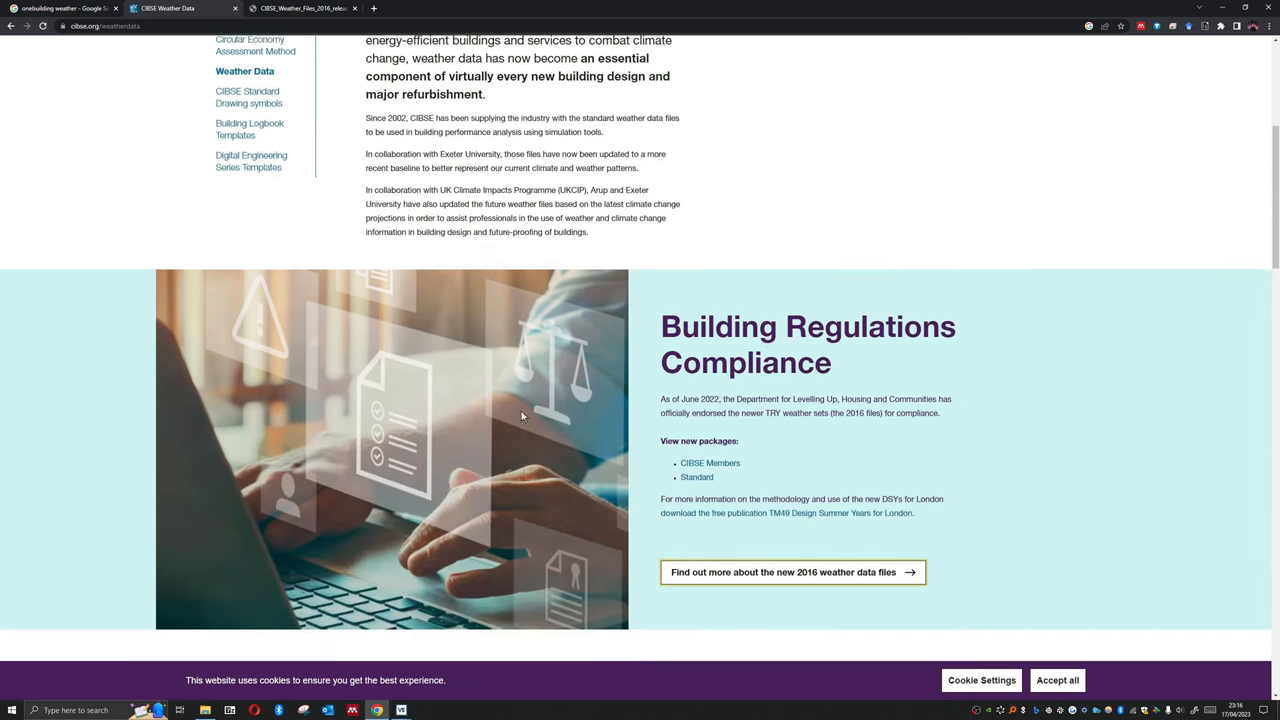
scroll("down", 3)
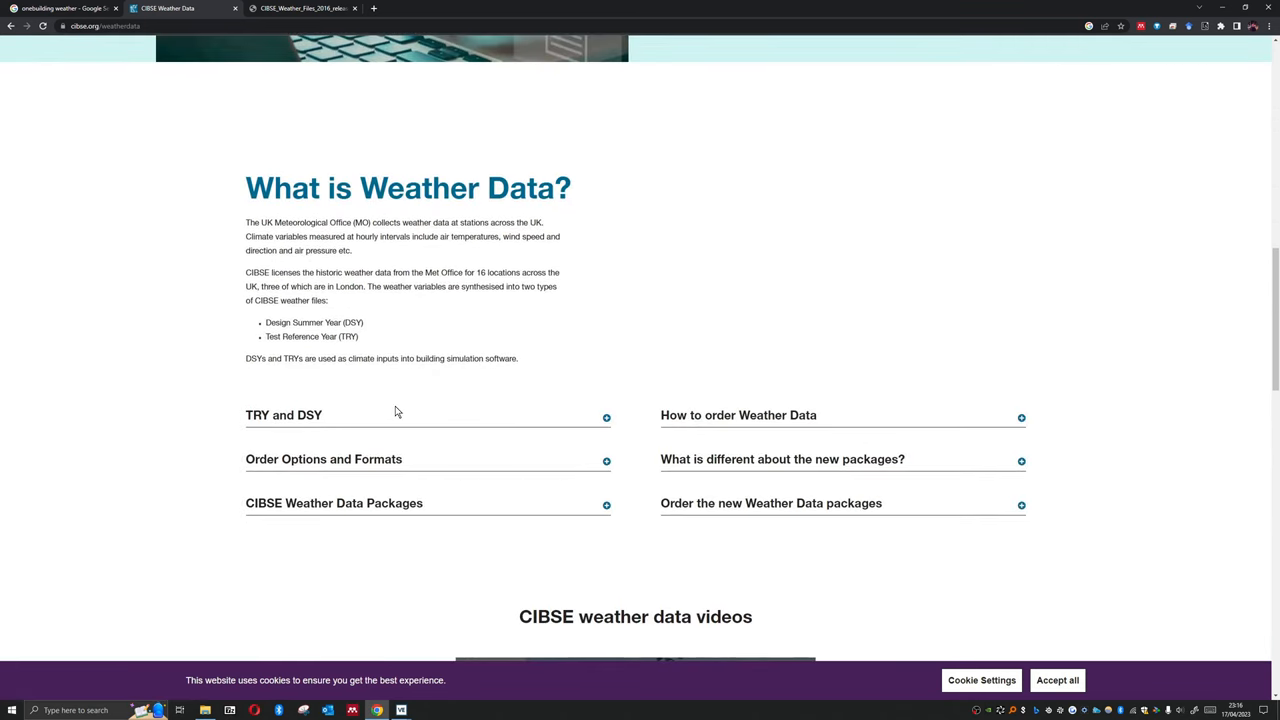
scroll("down", 3)
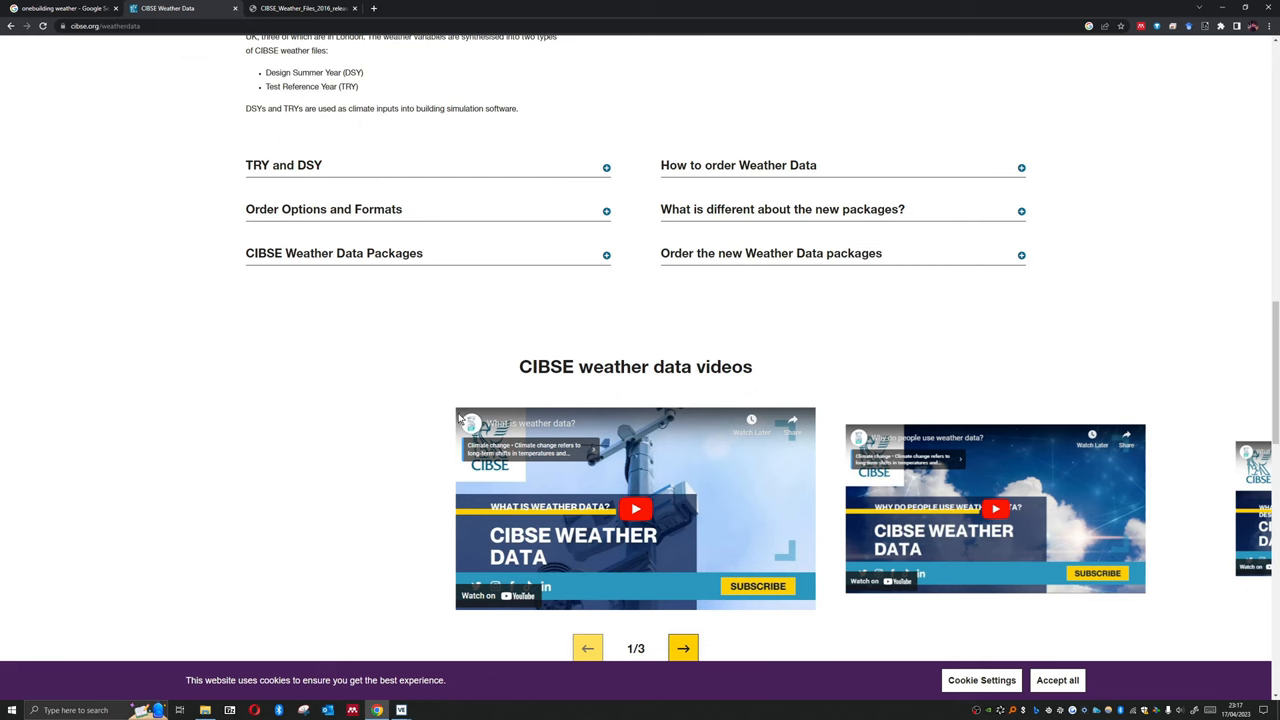
scroll("up", 3)
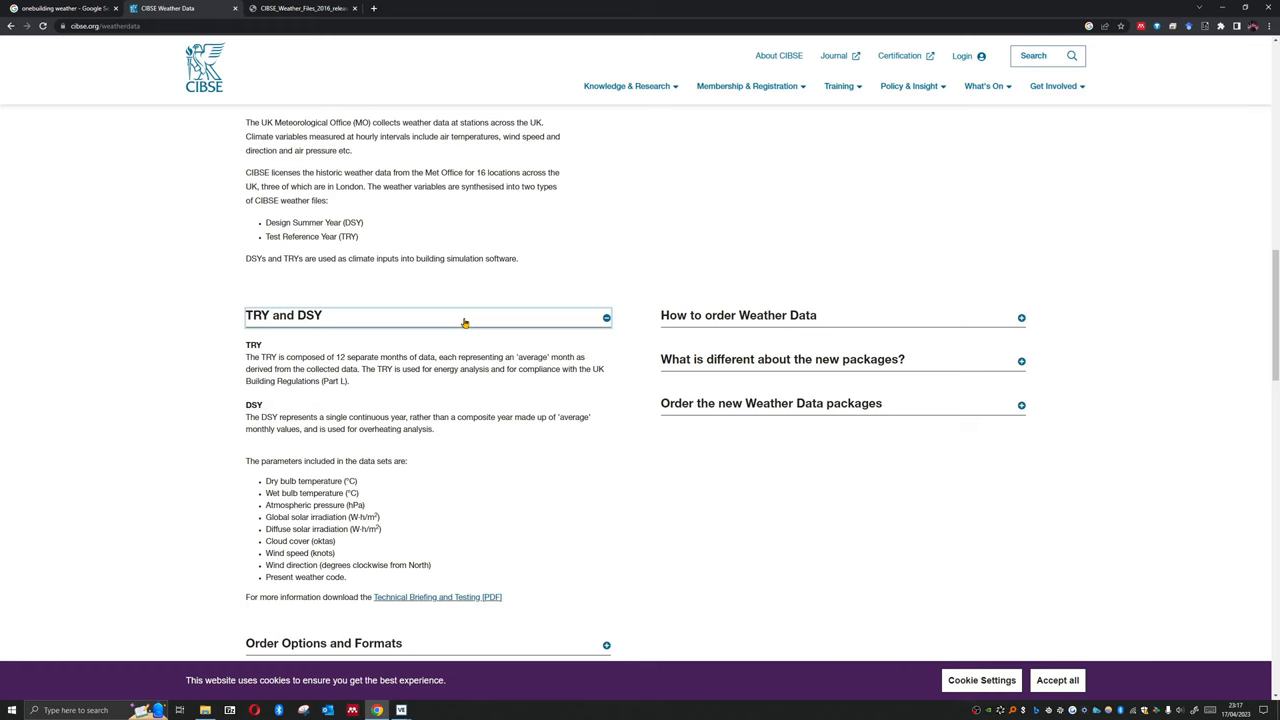
scroll("down", 3)
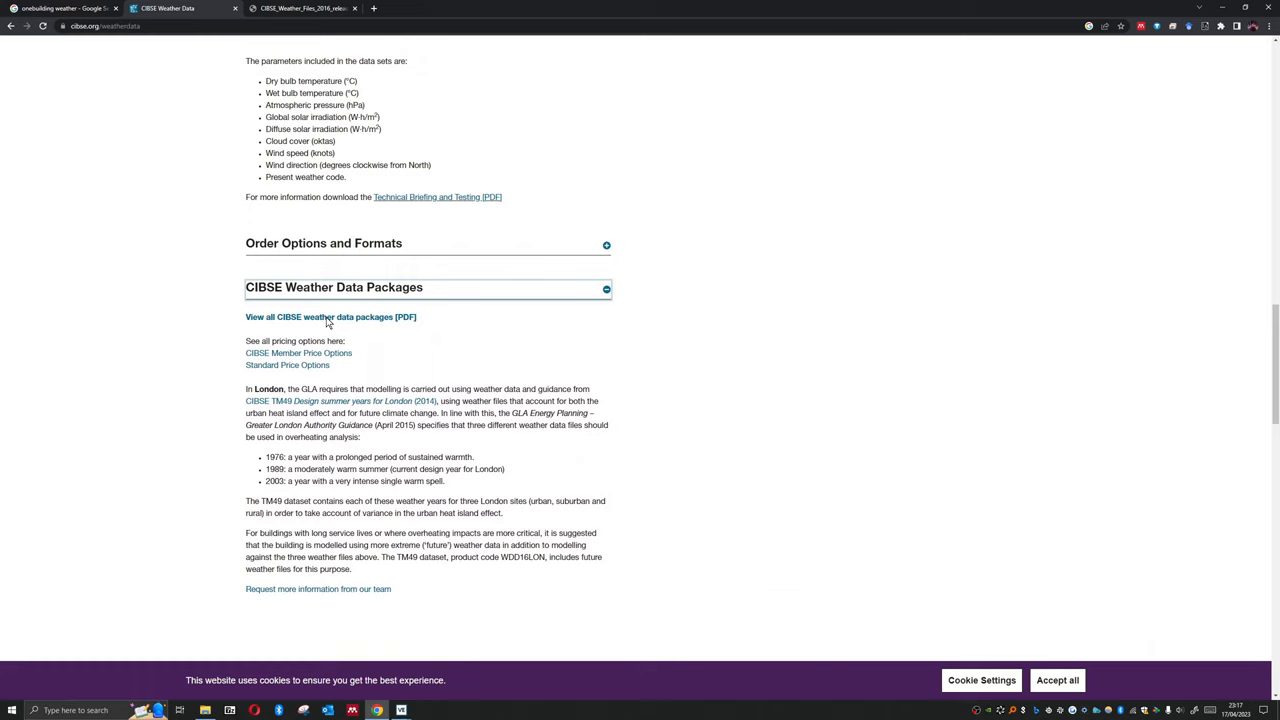
mouse_move(224, 198)
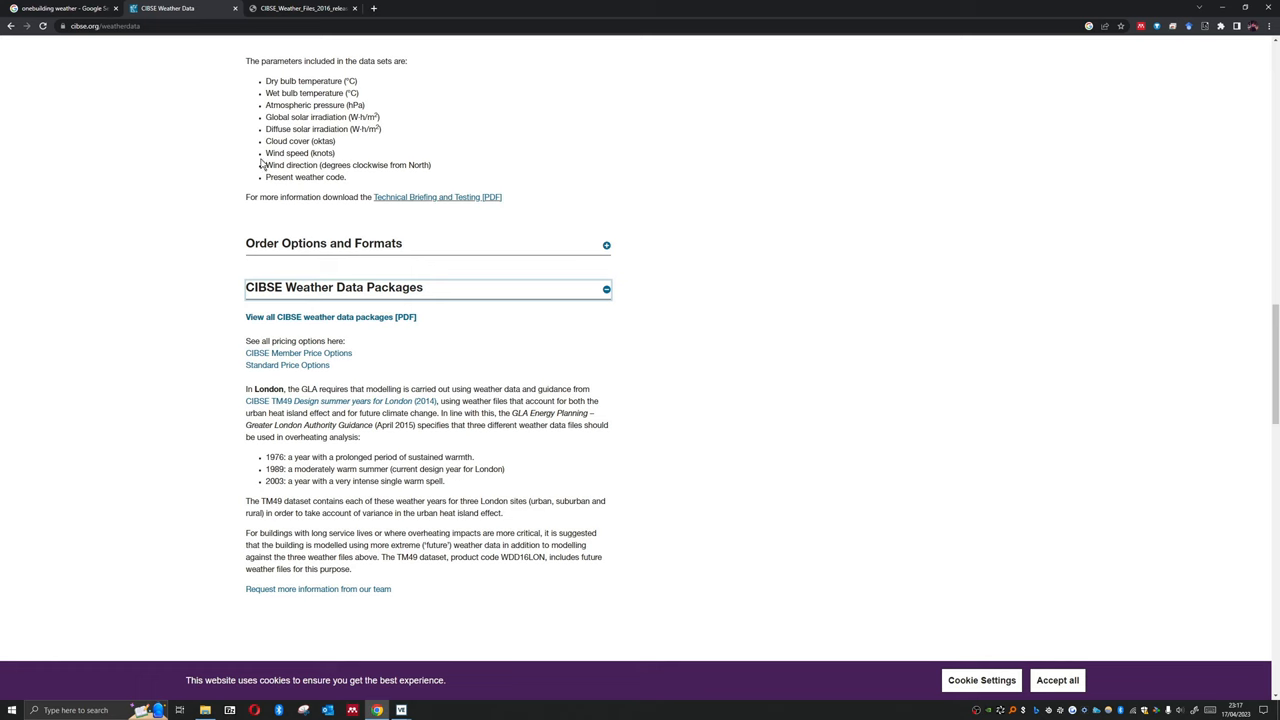
left_click(64, 8)
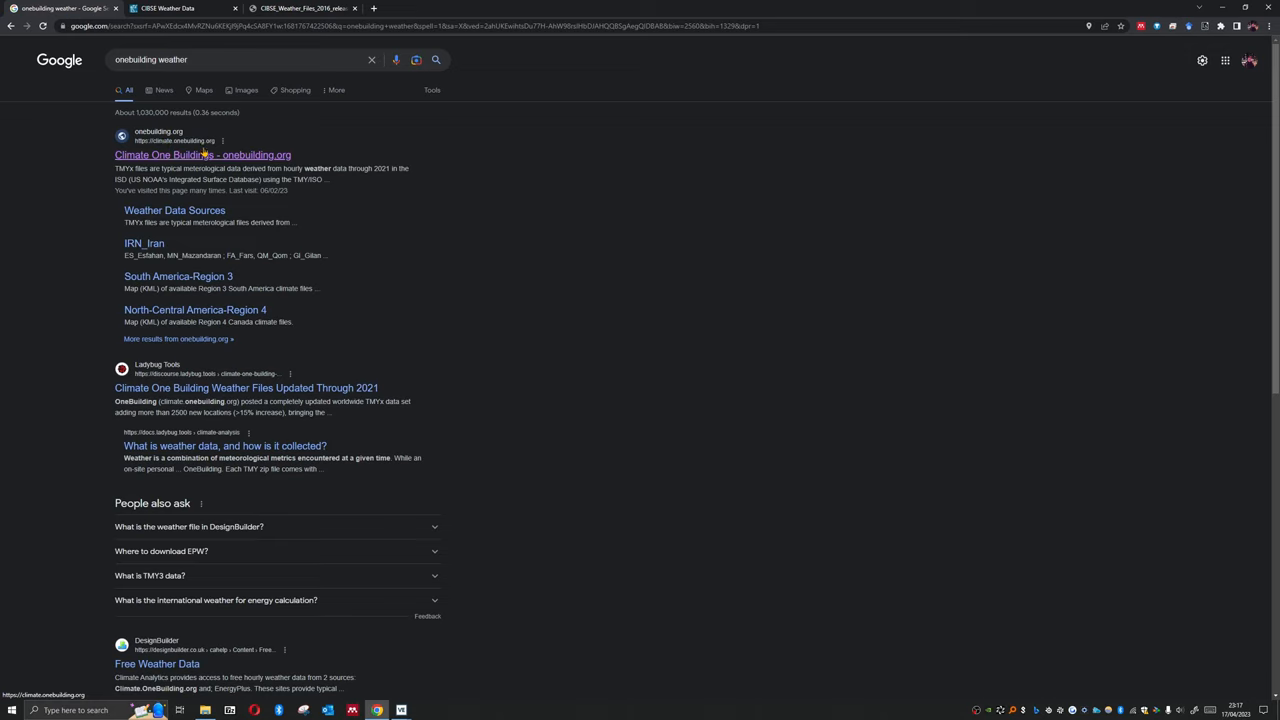
mouse_move(218, 156)
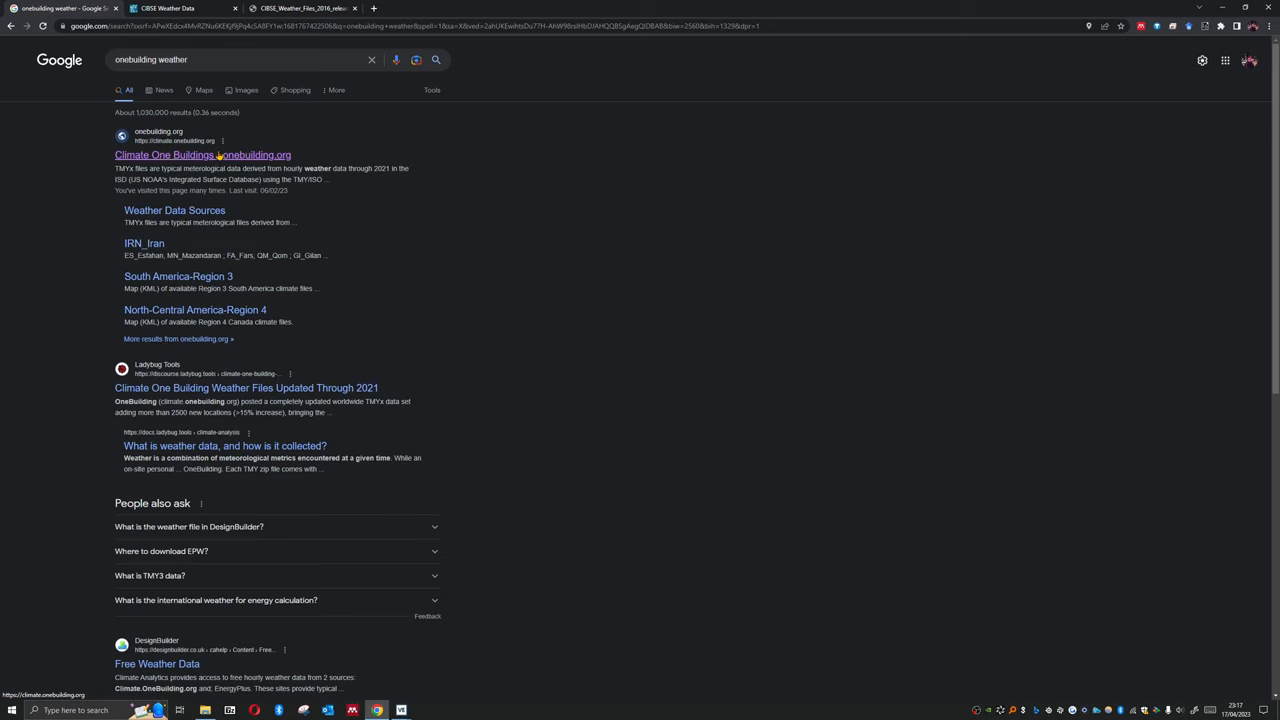
Open the Climate One Building site from the Google results
left_click(202, 154)
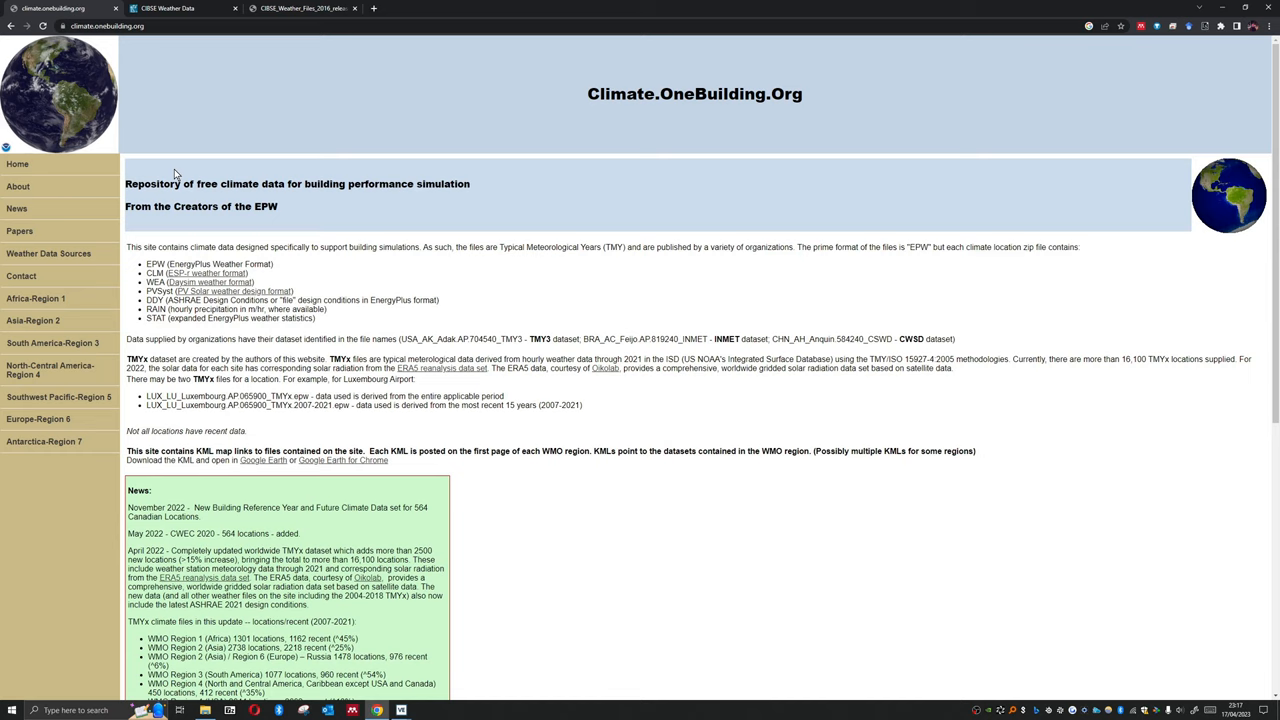
mouse_move(160, 268)
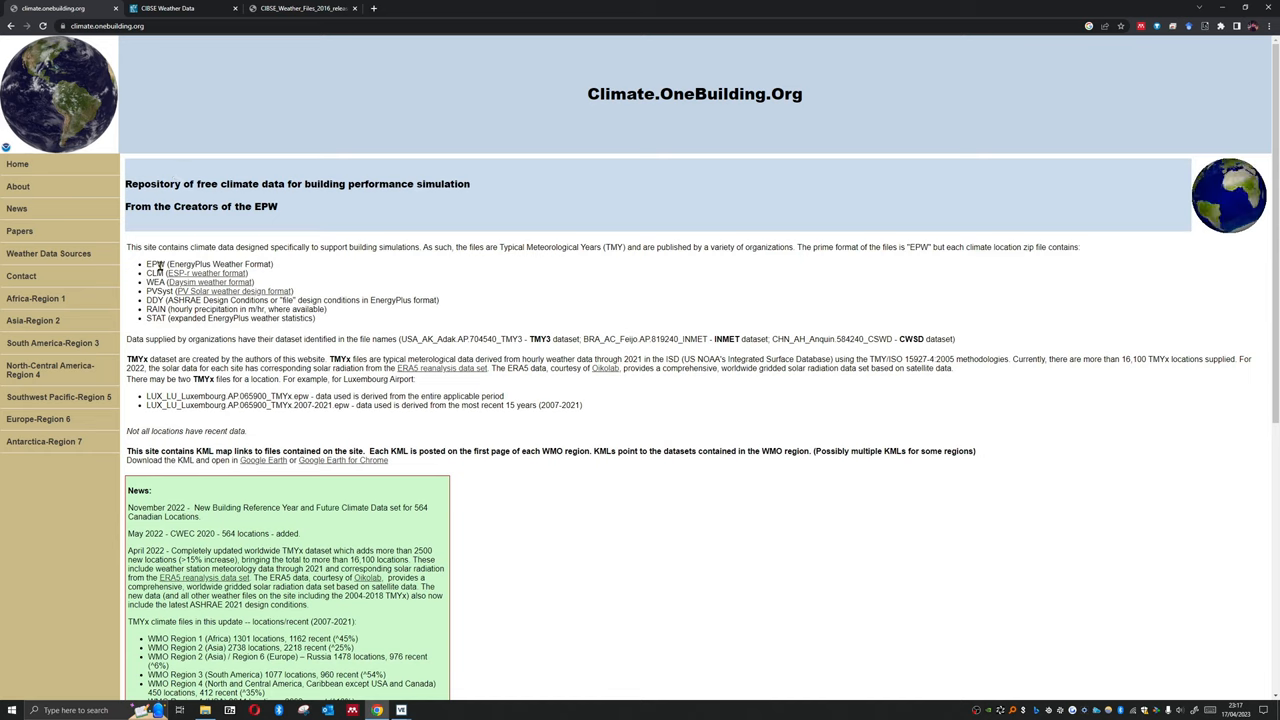
Note the EnergyPlus Weather Format description and go to the Europe Region 6 climate file list
double_click(206, 264)
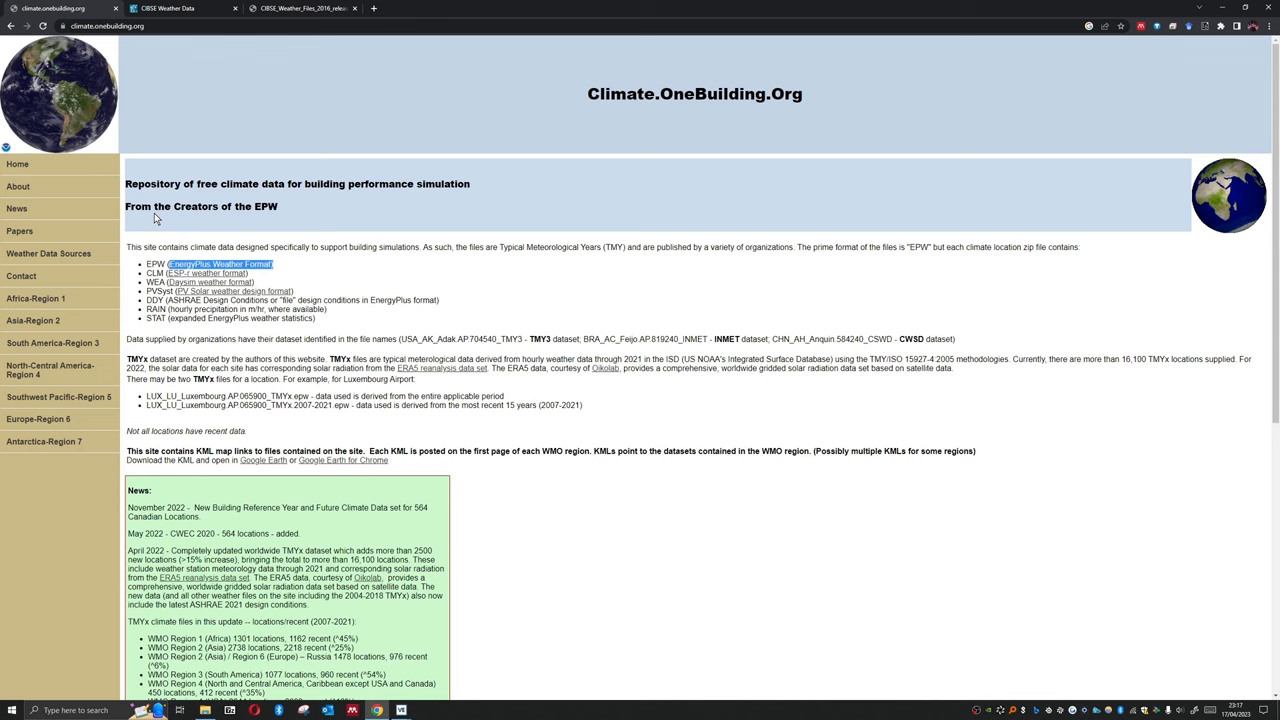
left_click(38, 418)
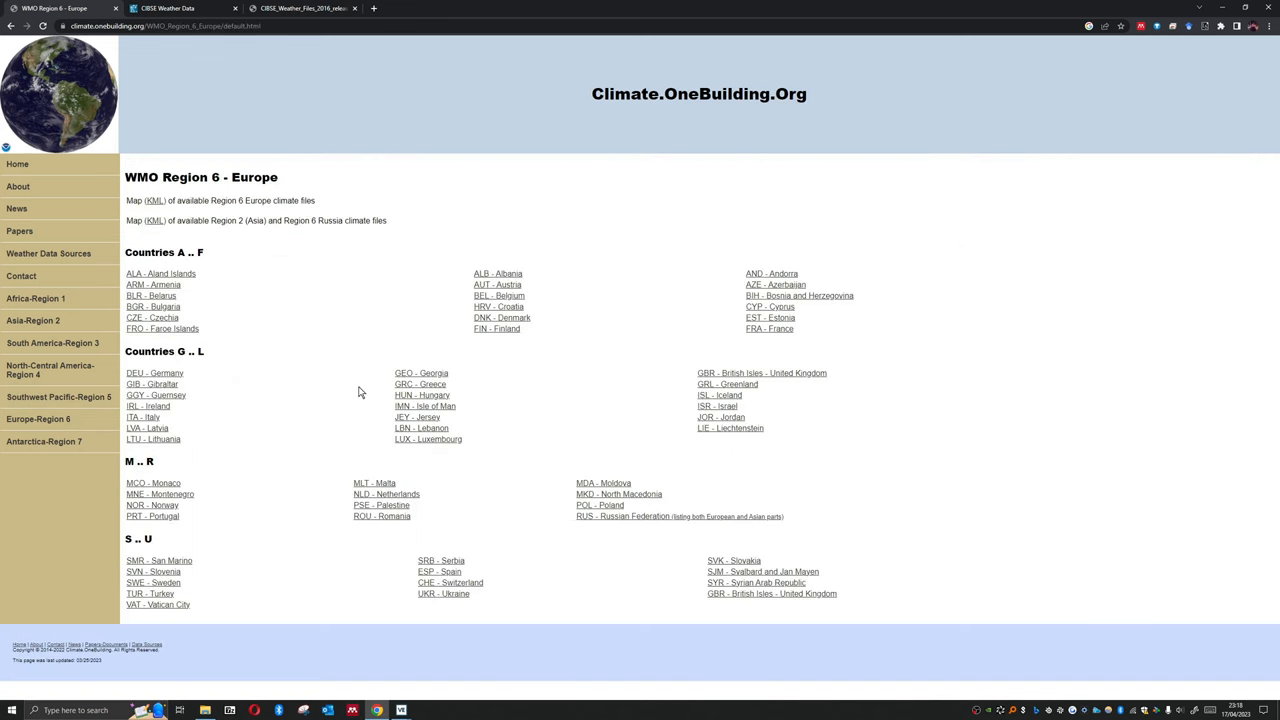
mouse_move(632, 392)
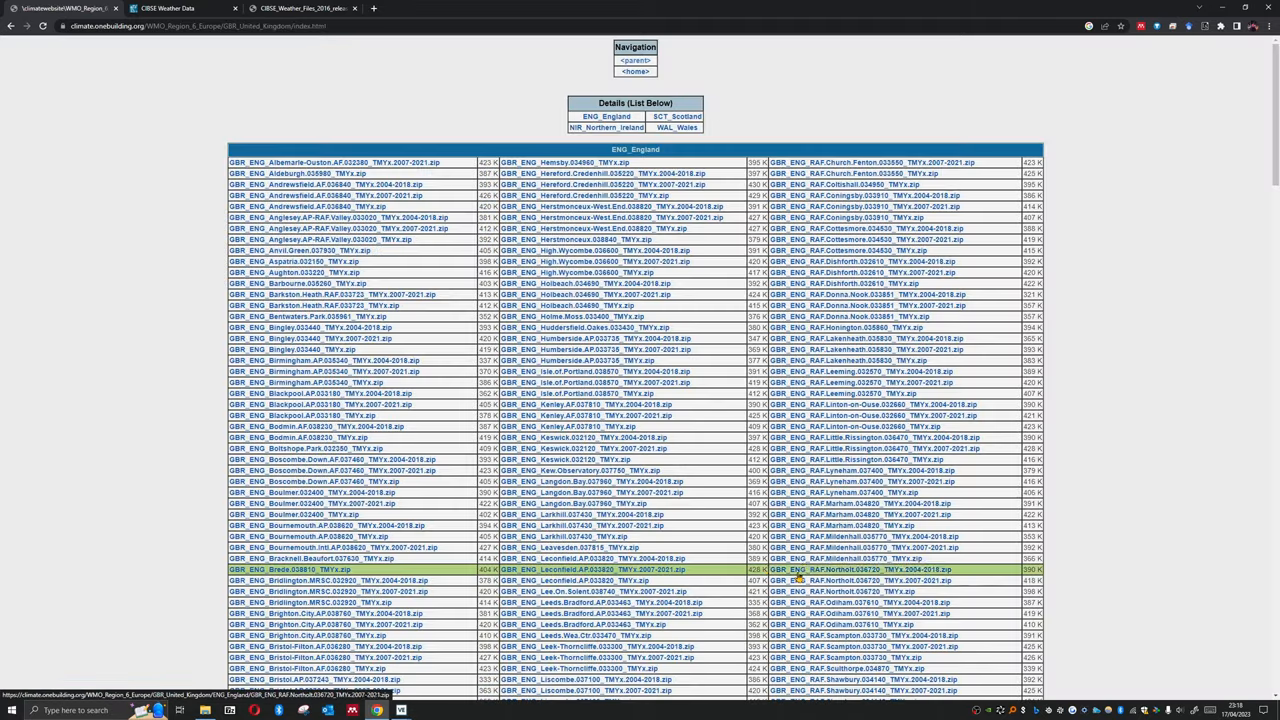
Scroll the United Kingdom TMYx table down to the GBR_ENG_Southampton rows
scroll("down", 3)
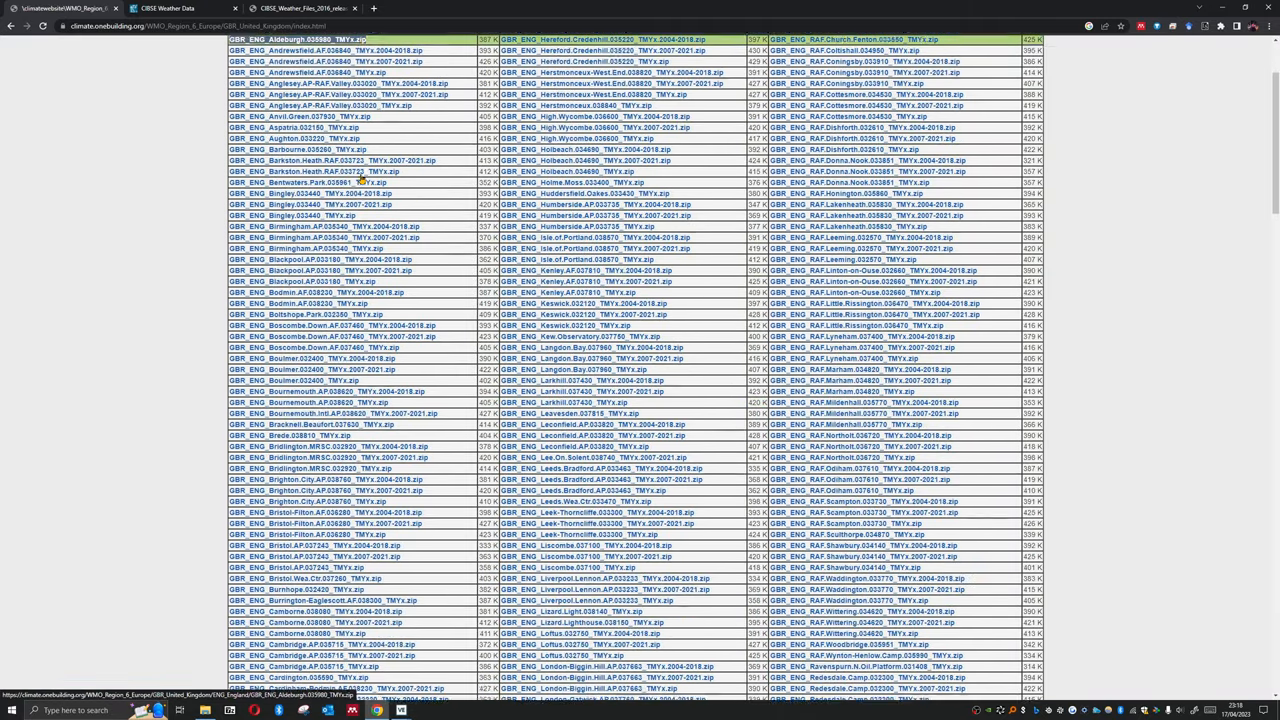
scroll("down", 3)
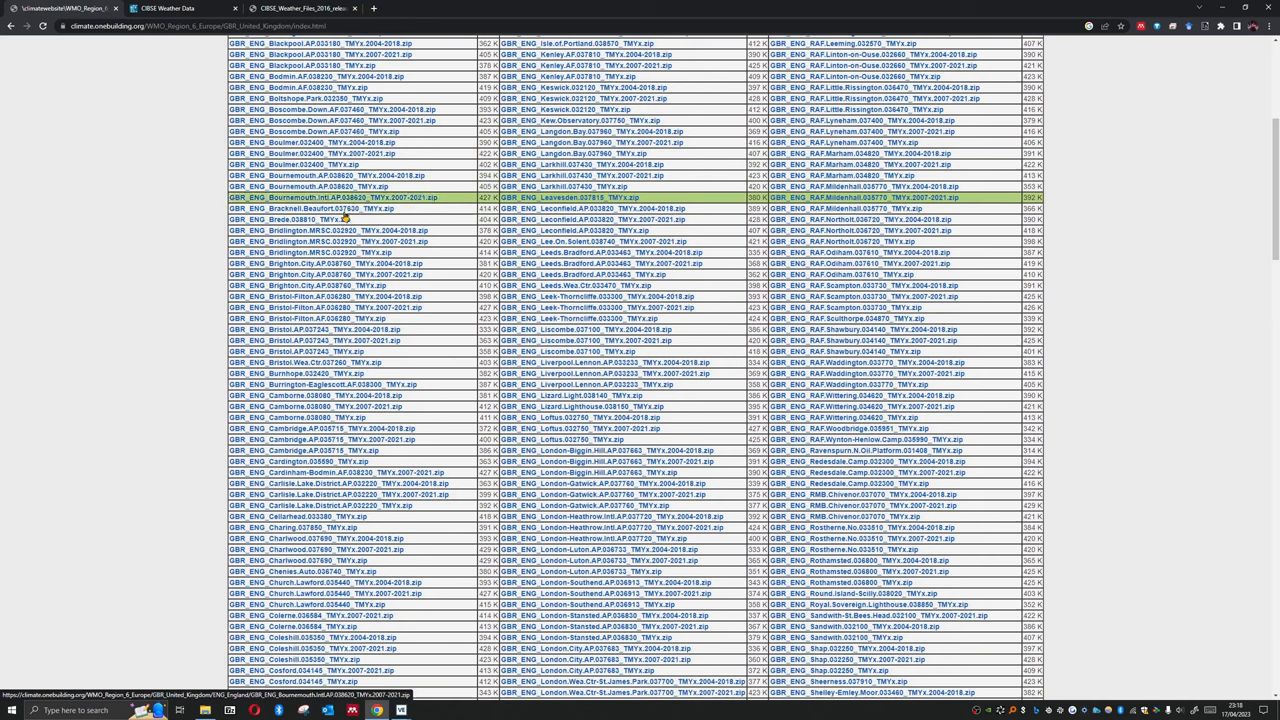
scroll("down", 3)
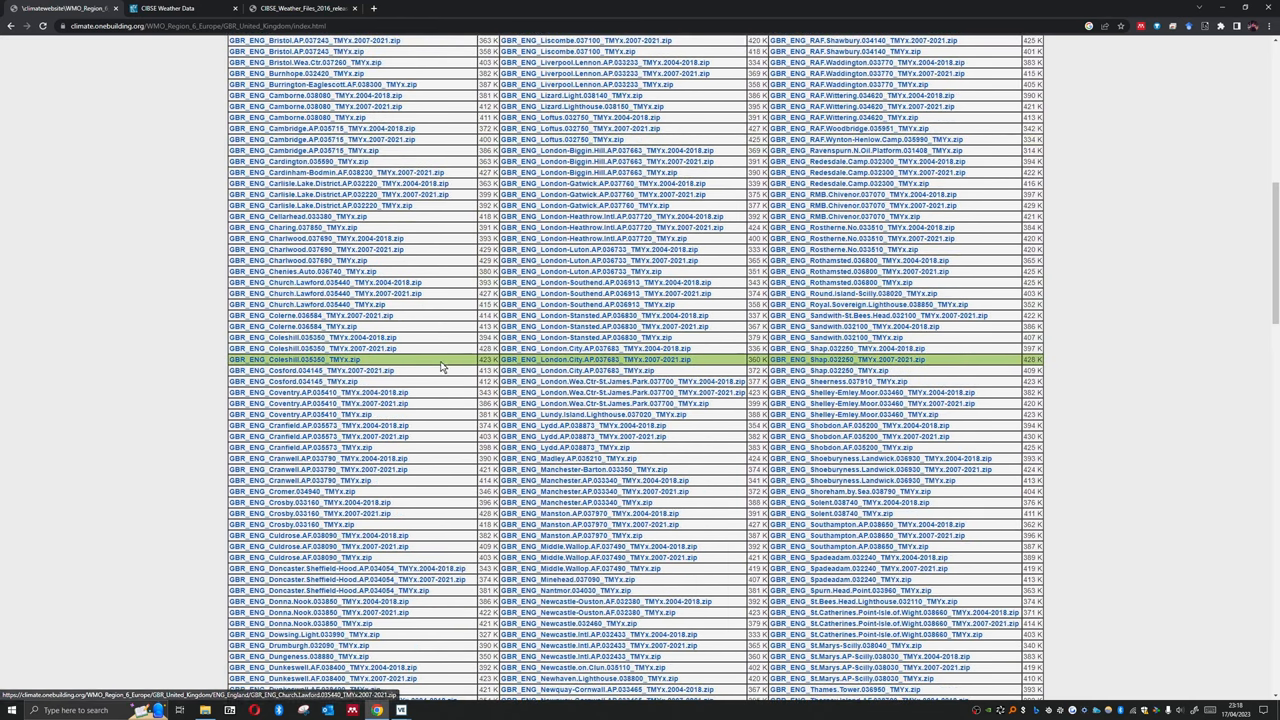
scroll("up", 3)
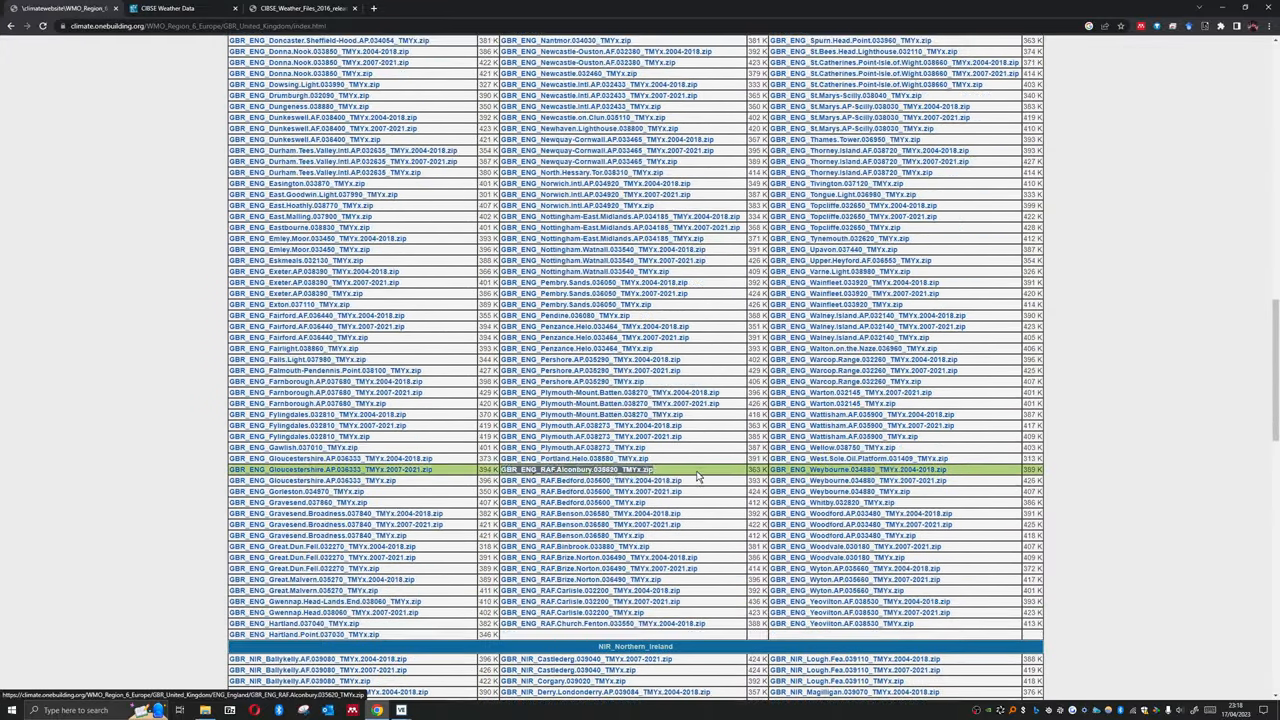
scroll("down", 3)
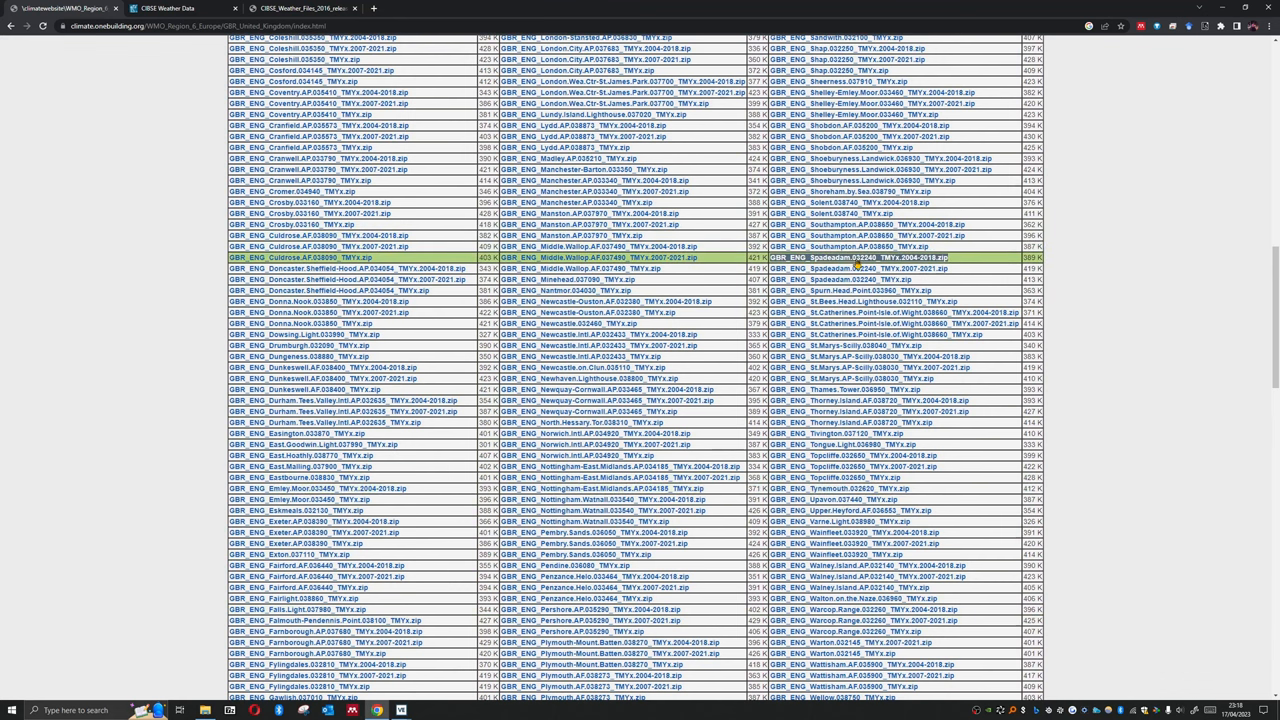
scroll("down", 3)
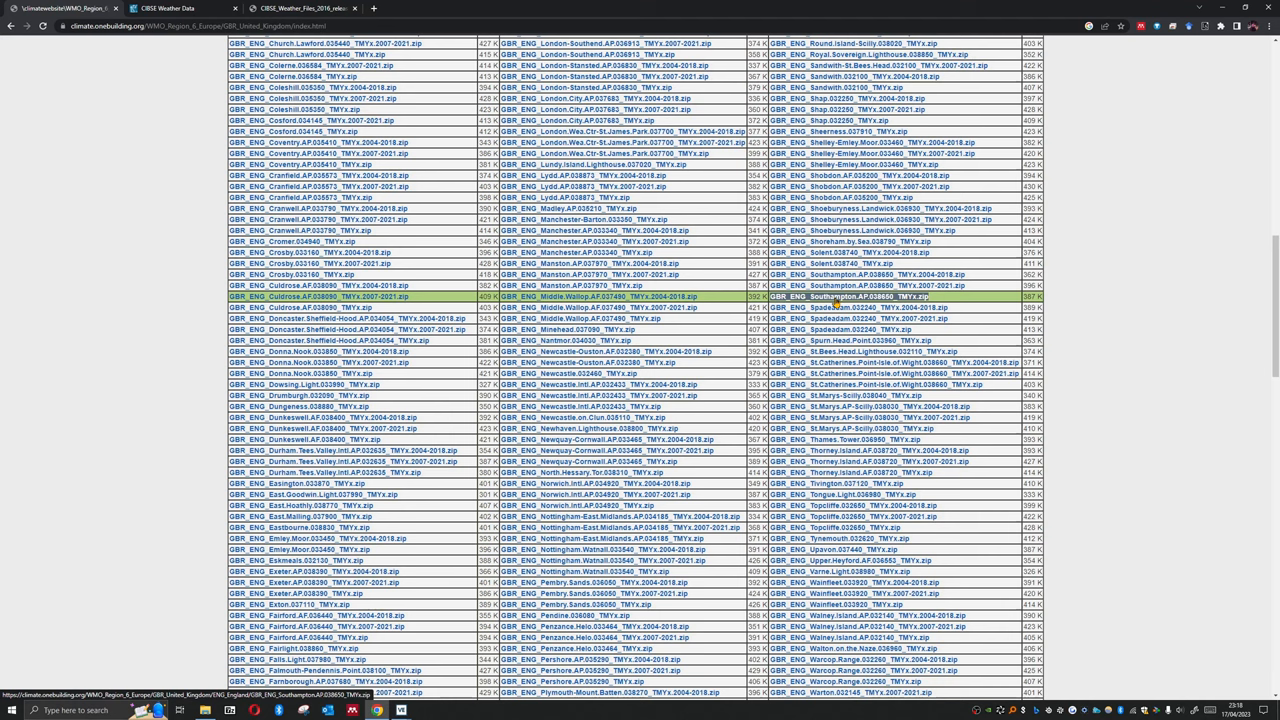
mouse_move(896, 304)
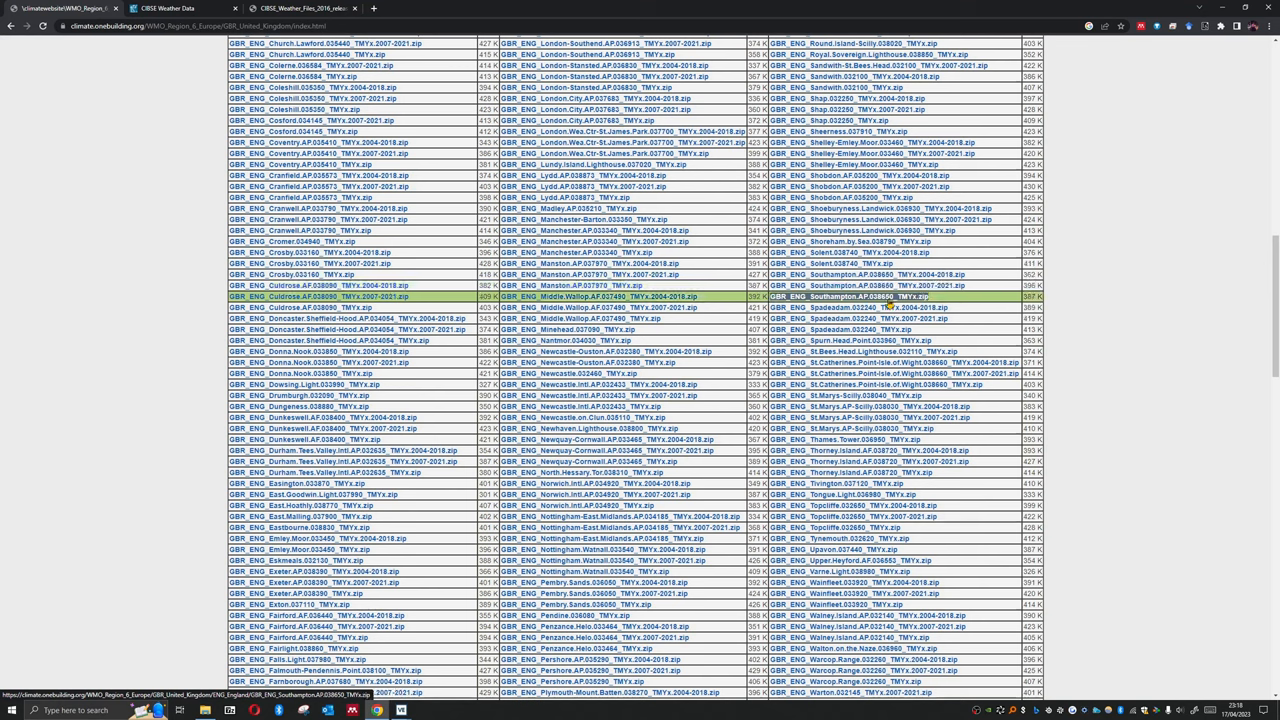
mouse_move(884, 304)
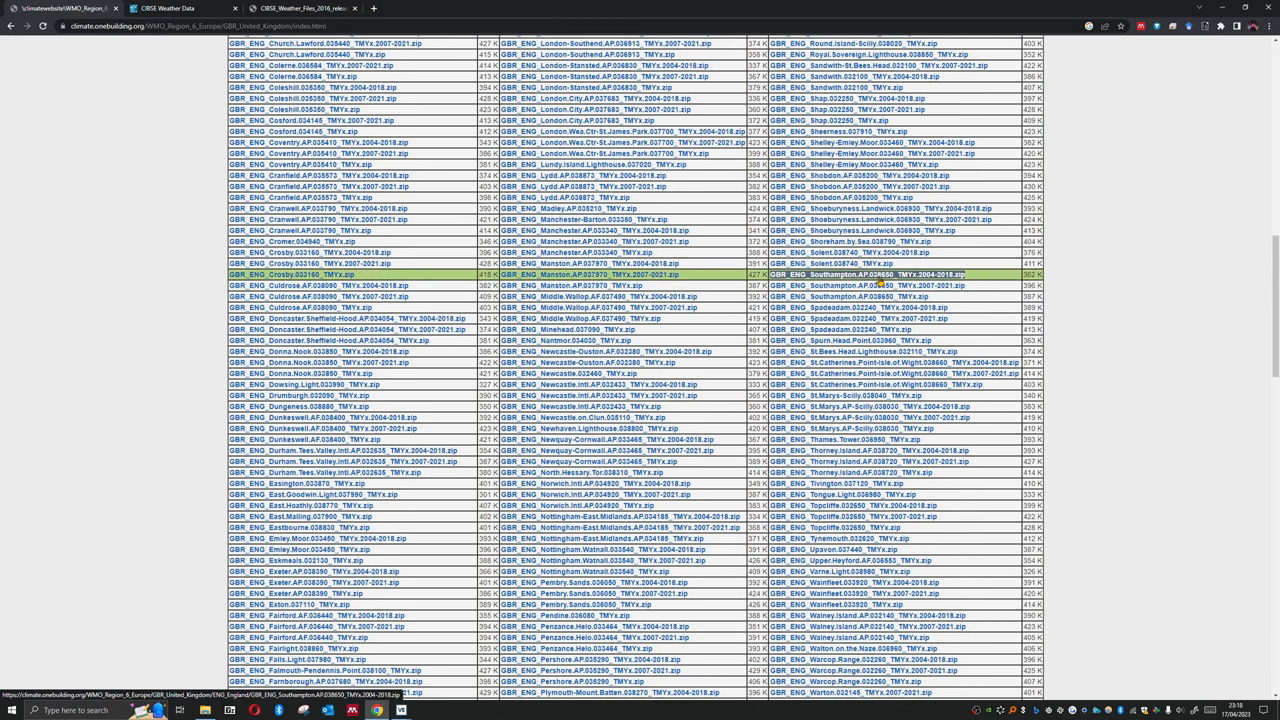
mouse_move(884, 284)
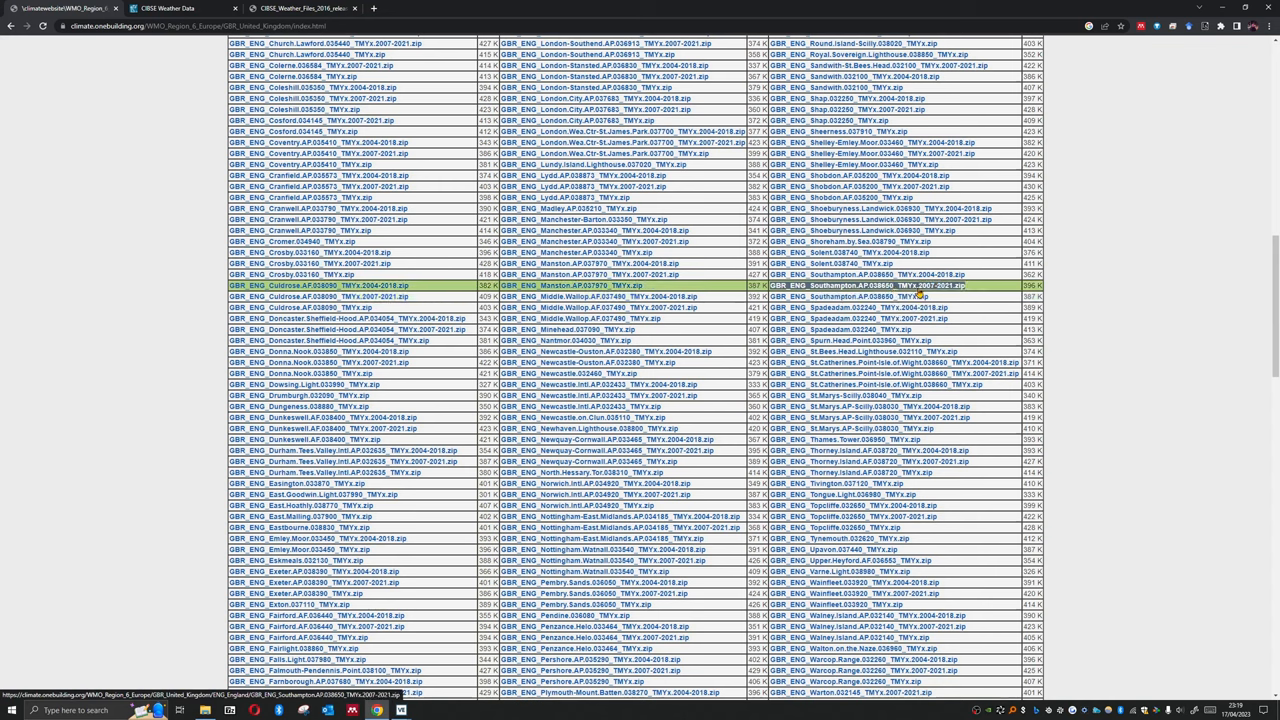
mouse_move(916, 286)
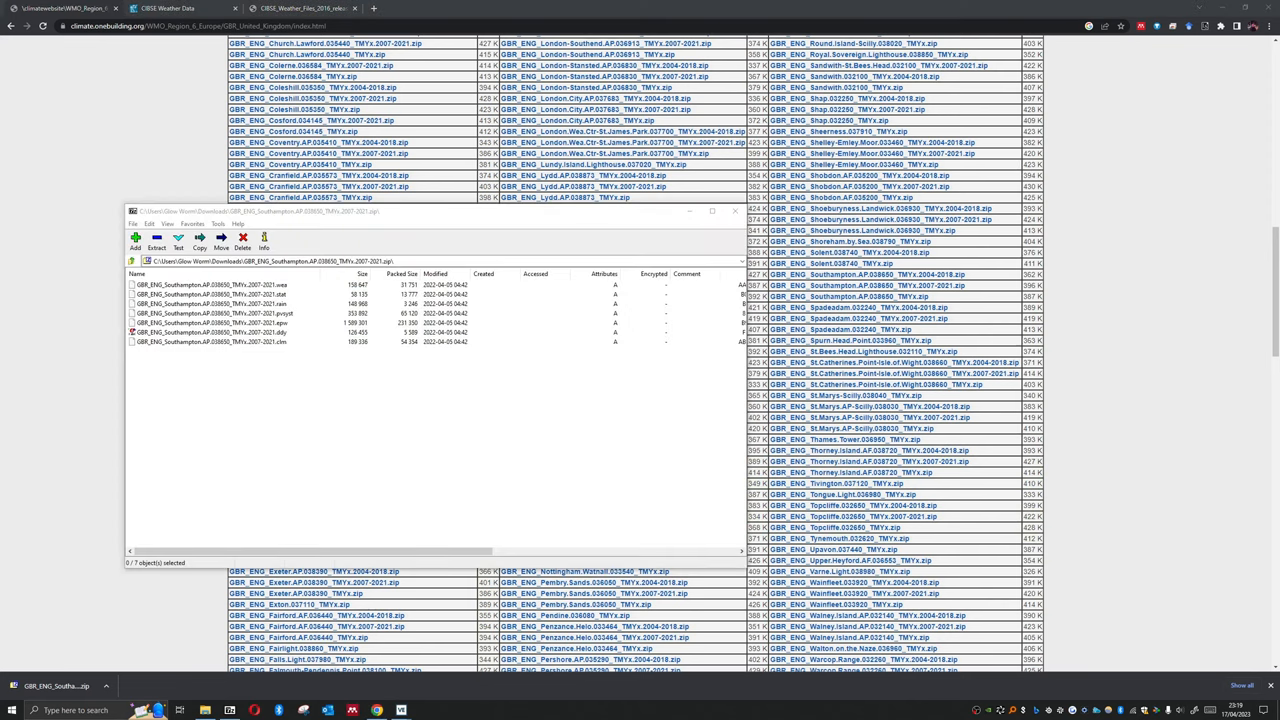
mouse_move(272, 340)
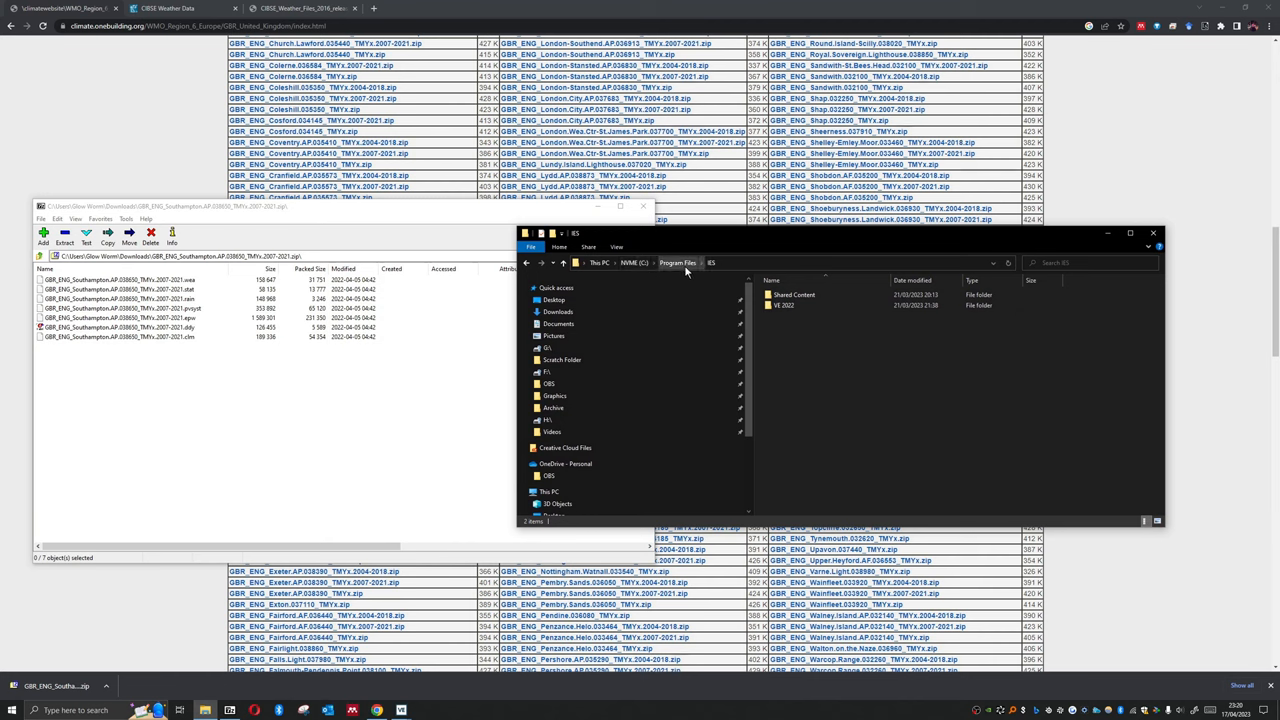
mouse_move(718, 272)
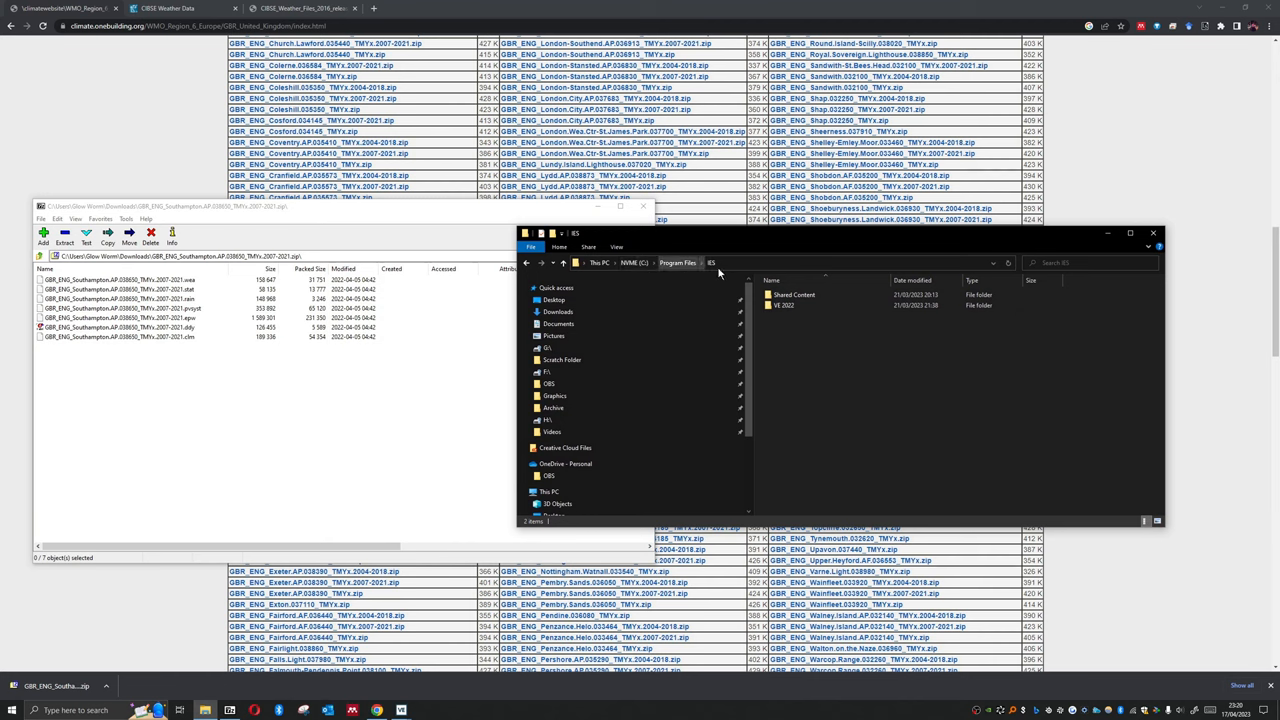
Copy the Southampton .epw into C:\Program Files\IES\Shared Content\Weather, granting permission
left_click(792, 294)
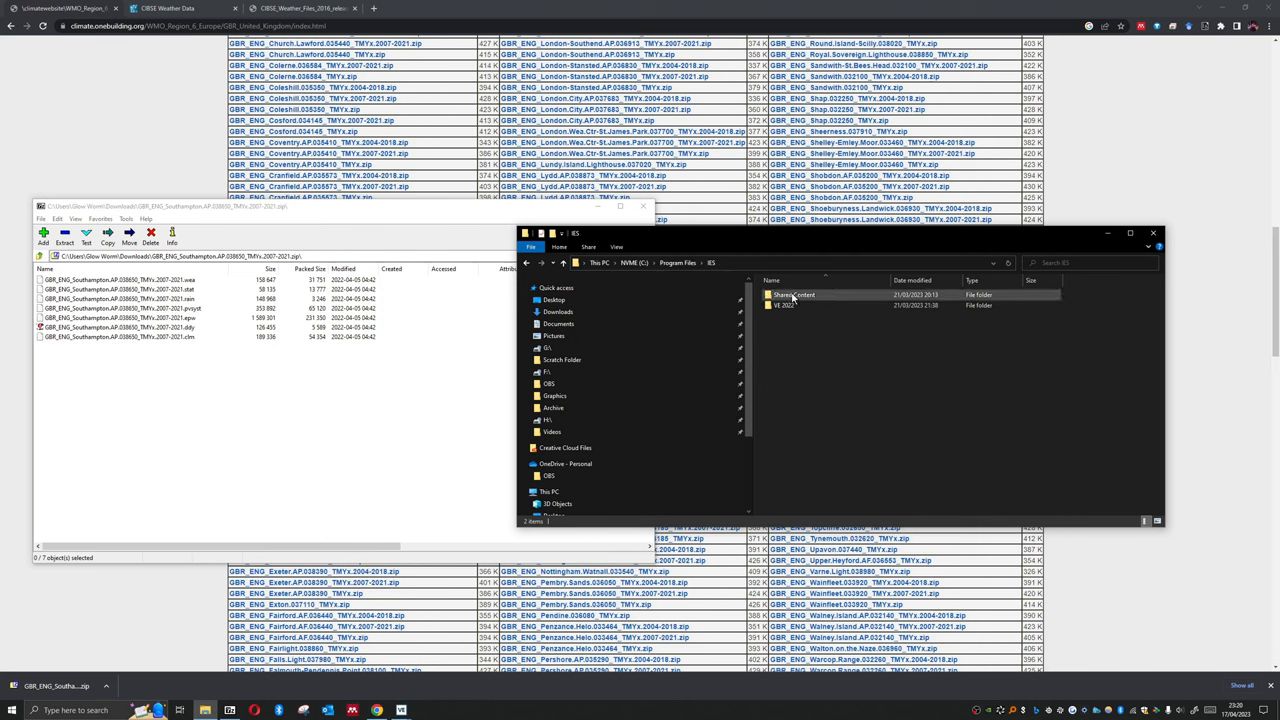
double_click(792, 294)
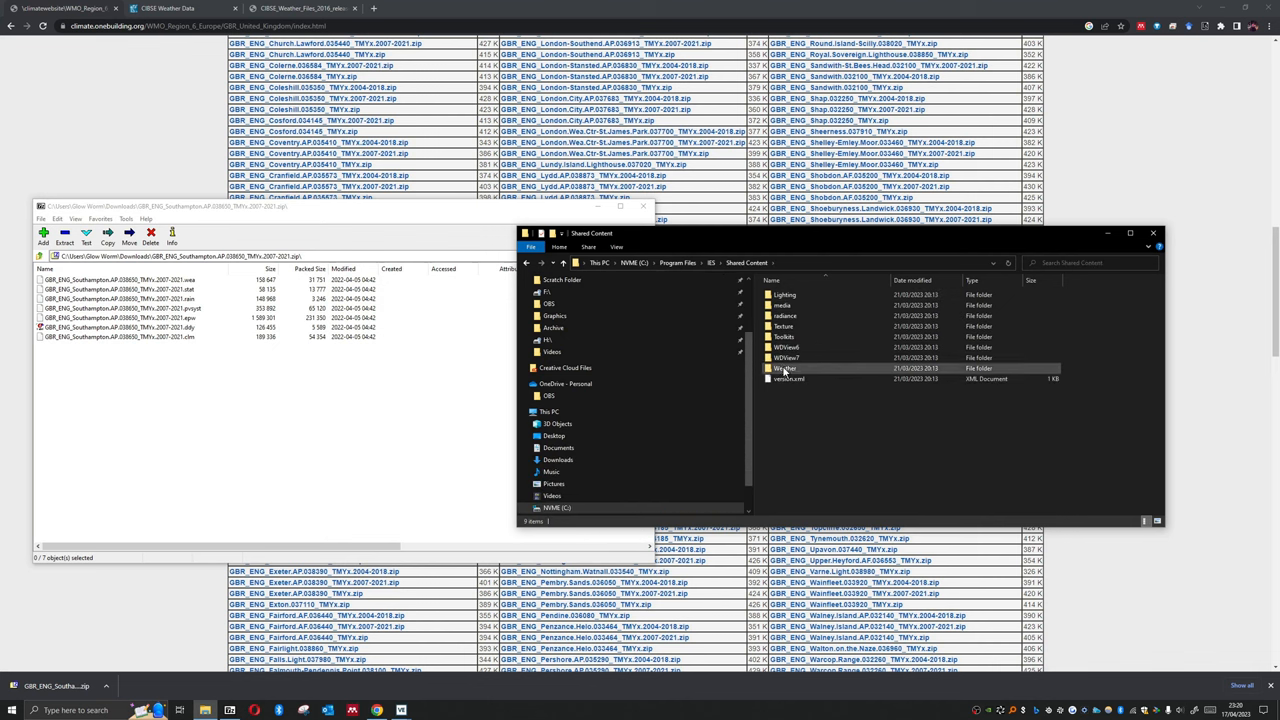
double_click(784, 368)
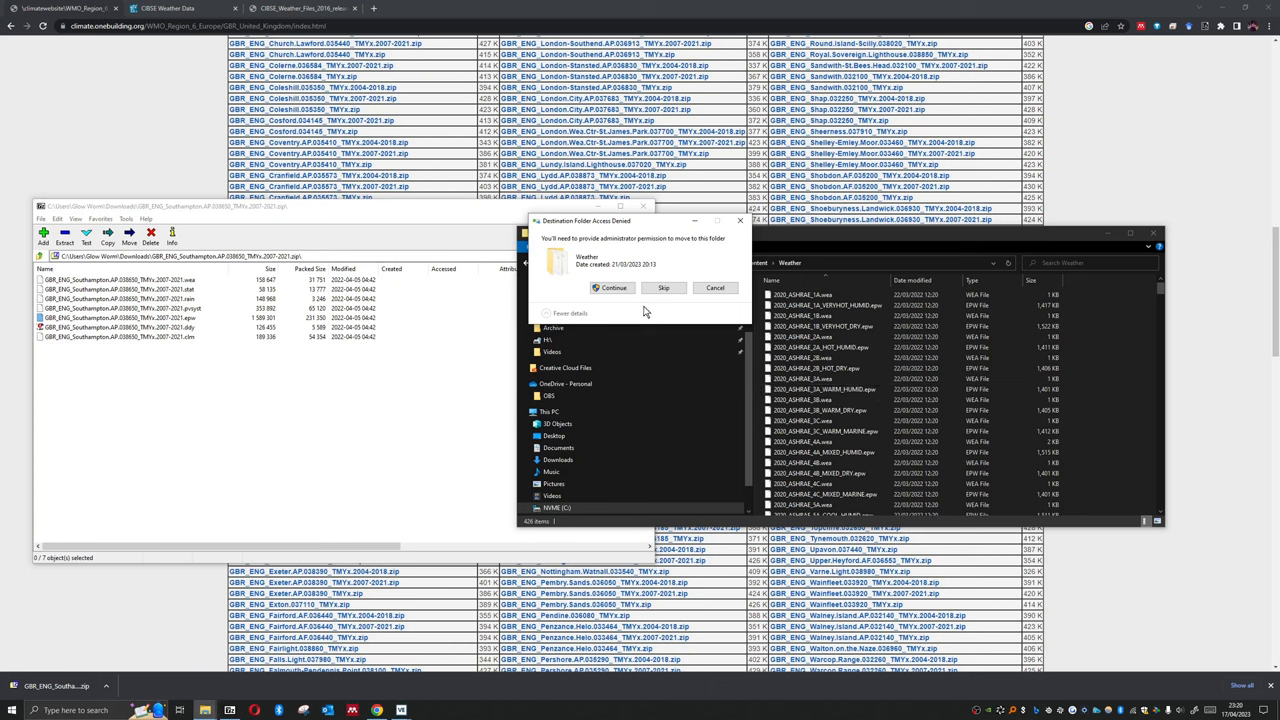
left_click(612, 288)
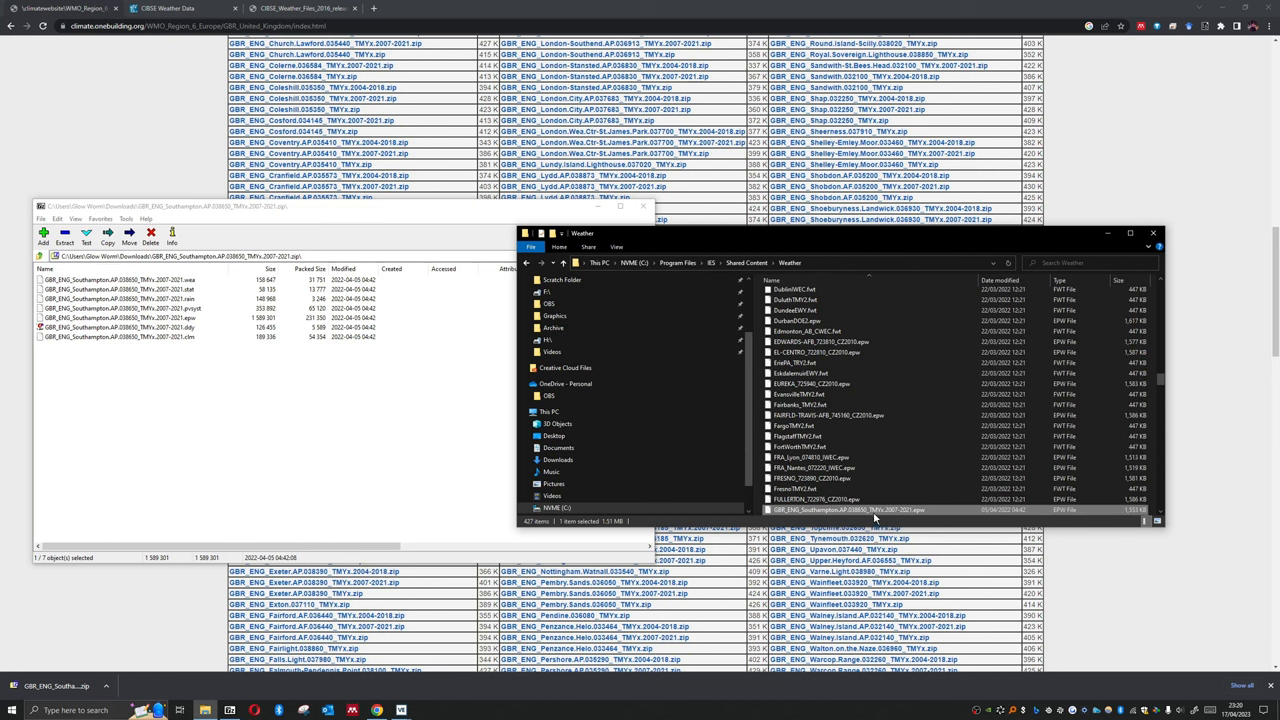
mouse_move(876, 510)
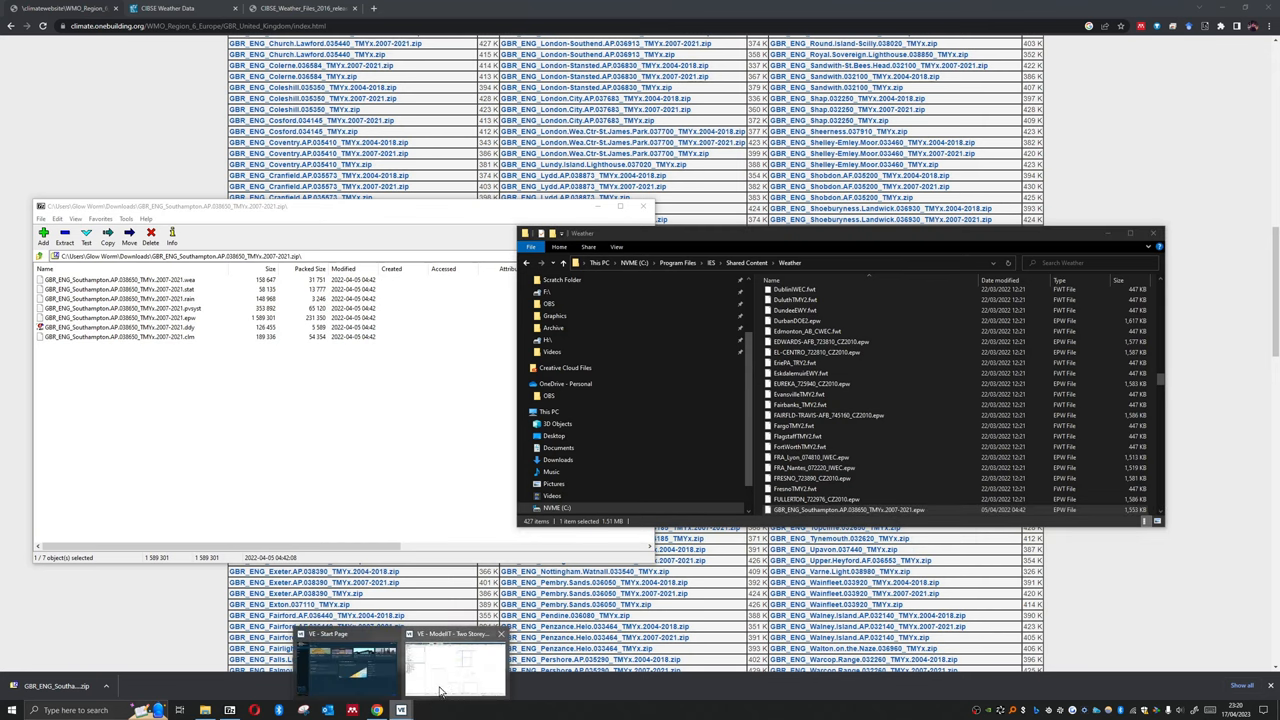
Return to IES VE and reopen APlocate's location and weather wizard
left_click(456, 664)
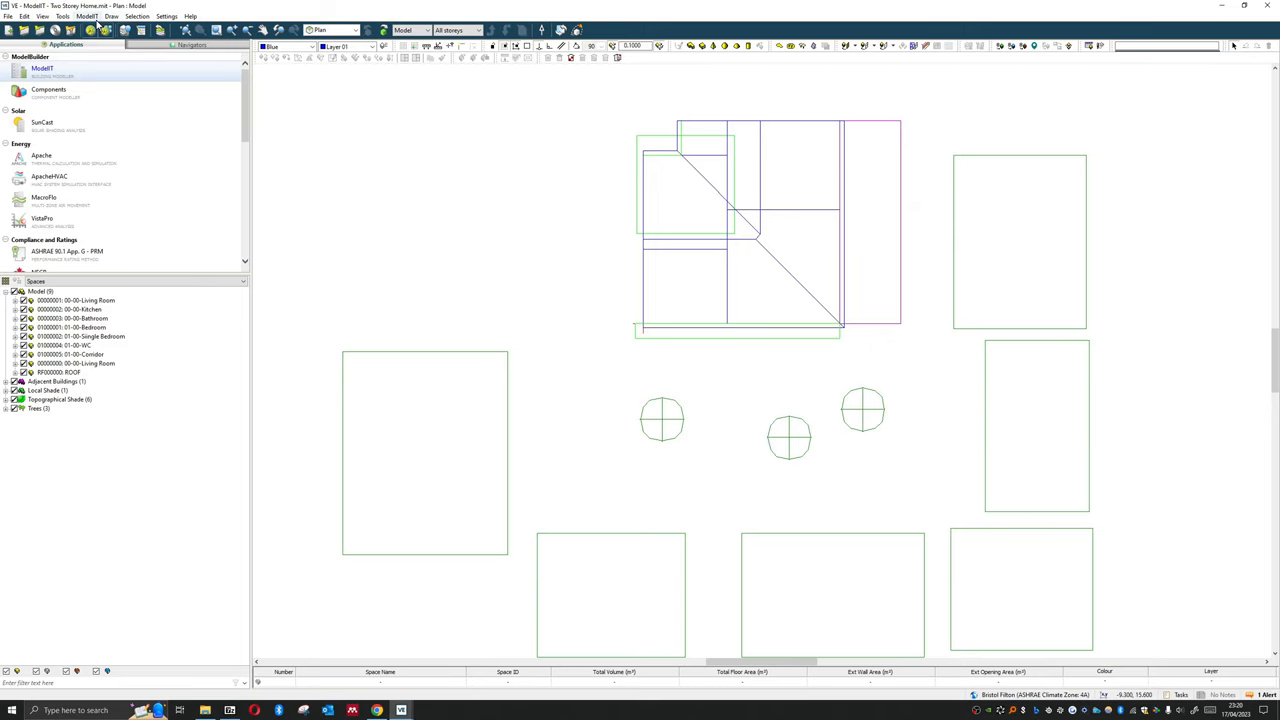
left_click(88, 16)
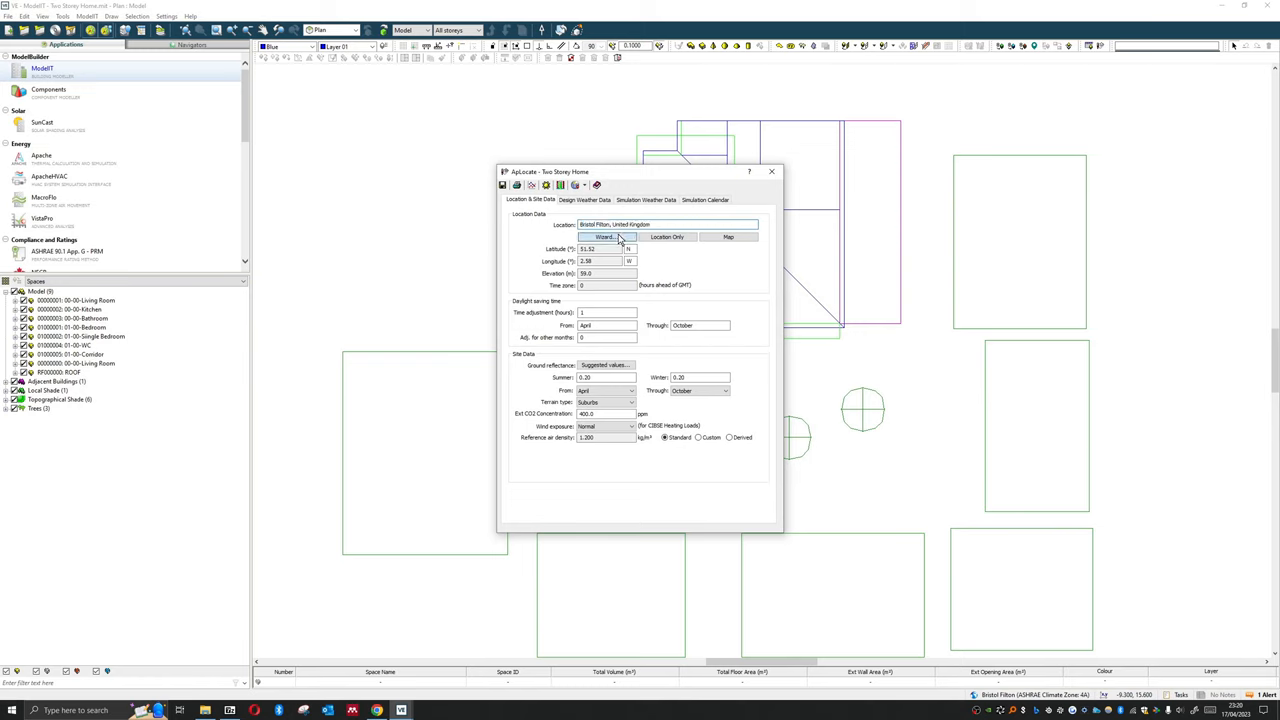
Choose Southampton, United Kingdom from the site list as the model location
left_click(604, 236)
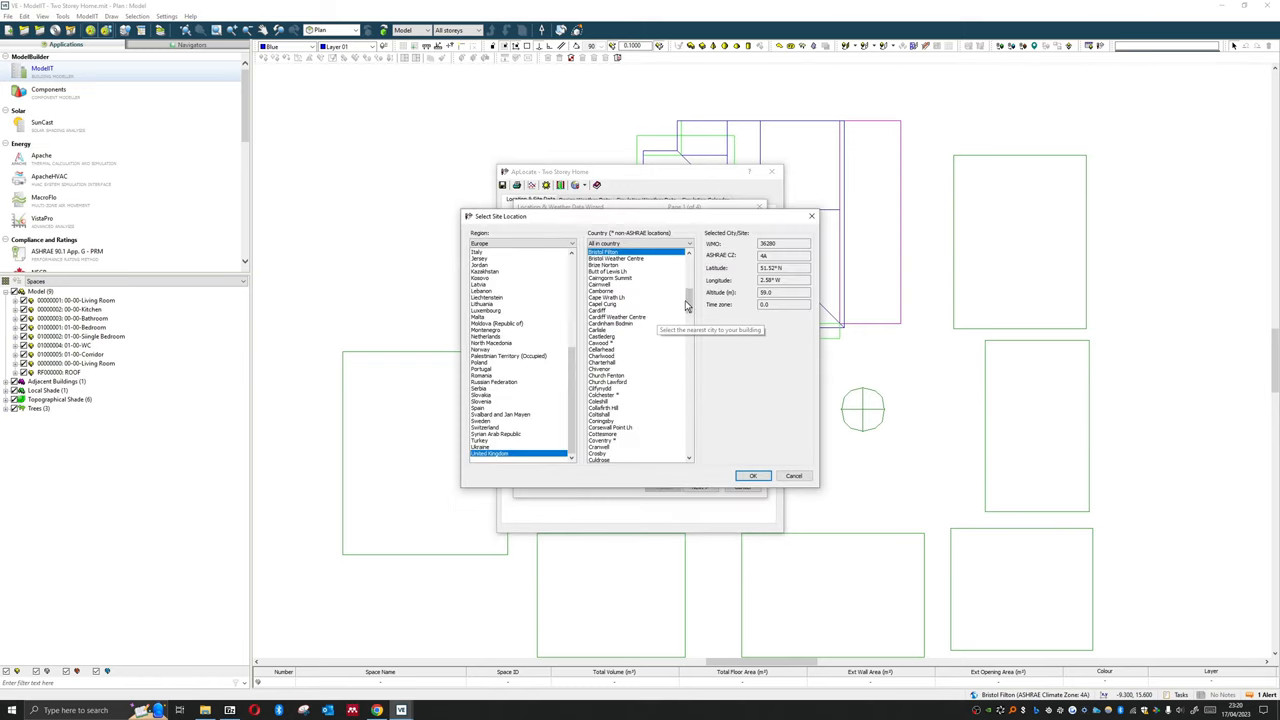
scroll("down", 3)
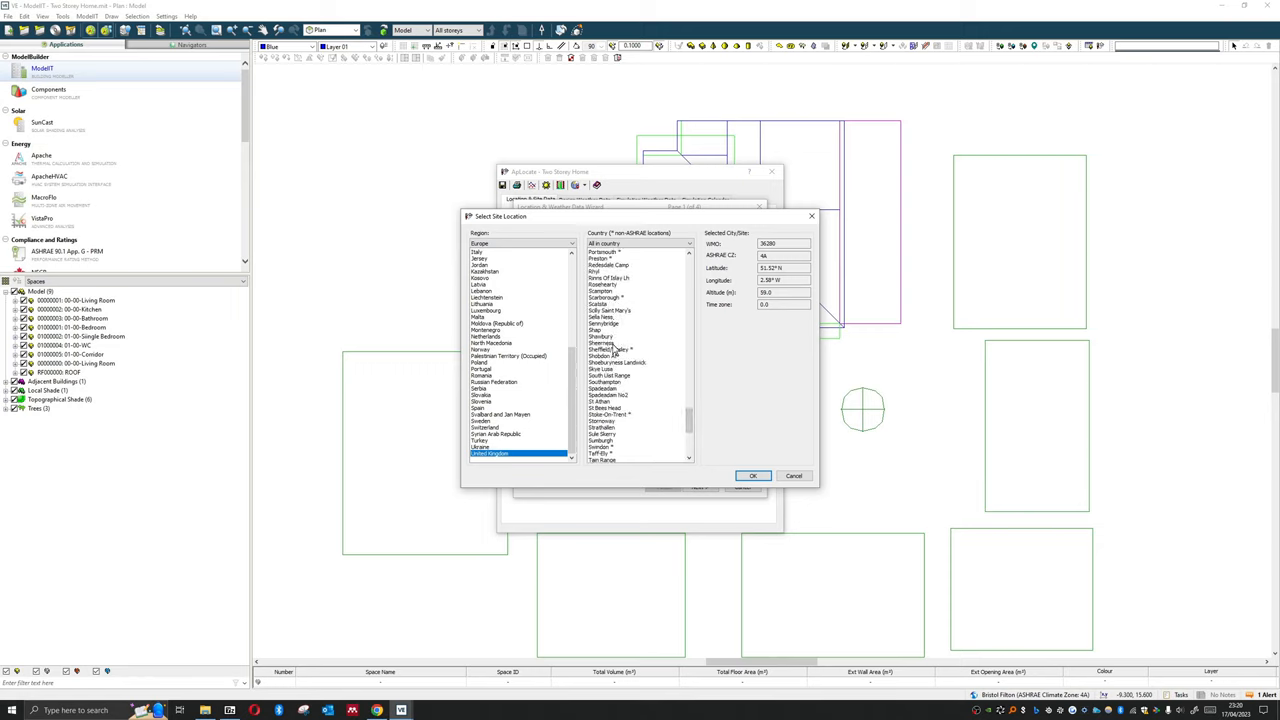
left_click(752, 476)
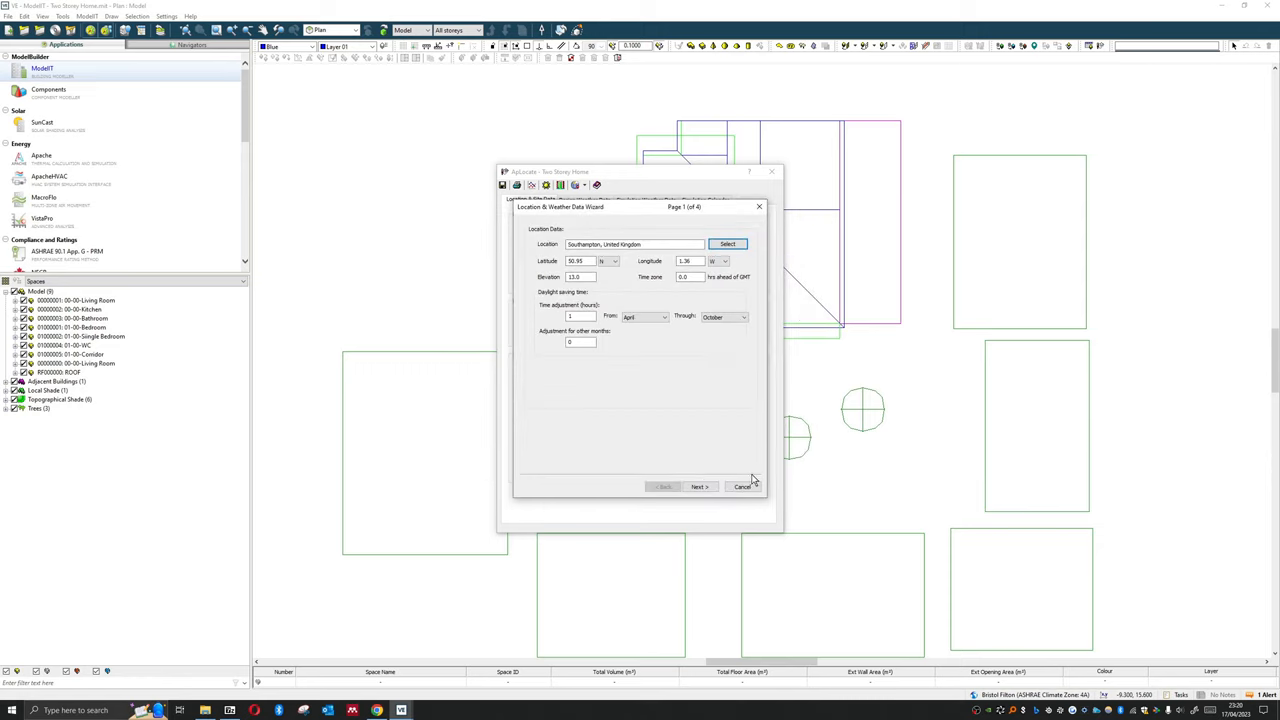
Advance through the design weather pages, confirm the Southampton .epw as simulation weather file, and finish the wizard
left_click(698, 488)
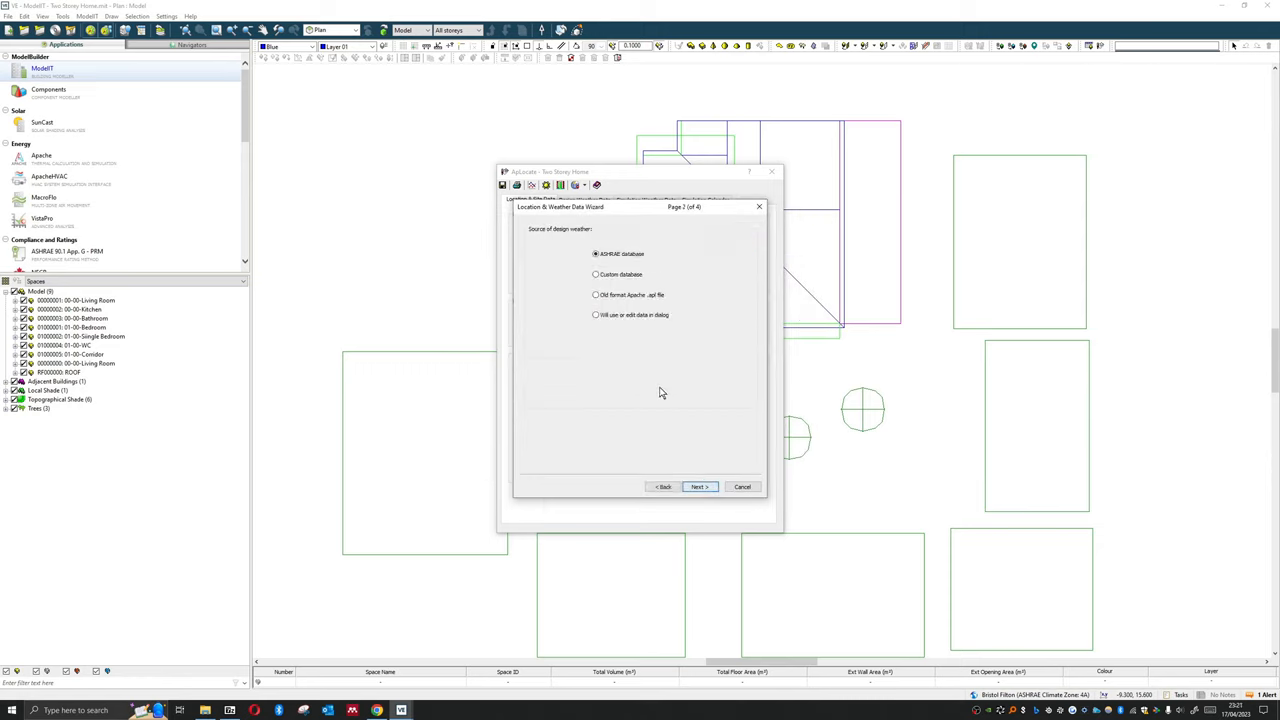
left_click(698, 488)
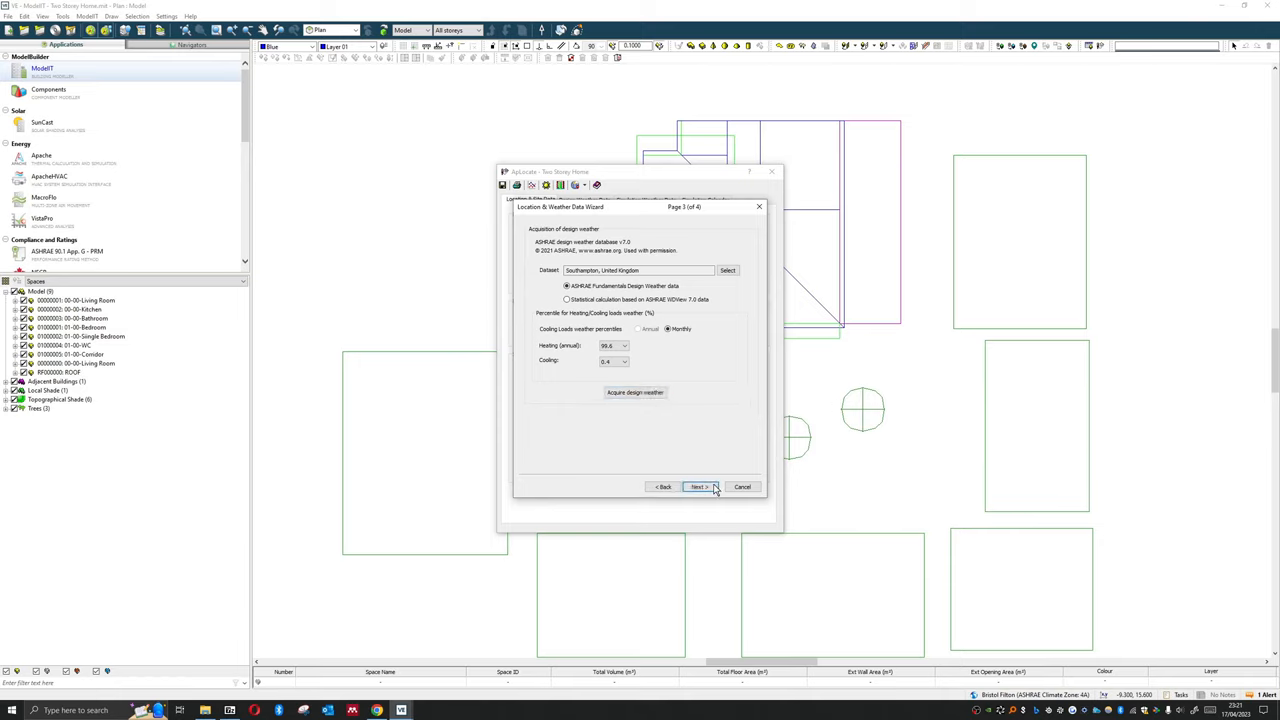
left_click(700, 488)
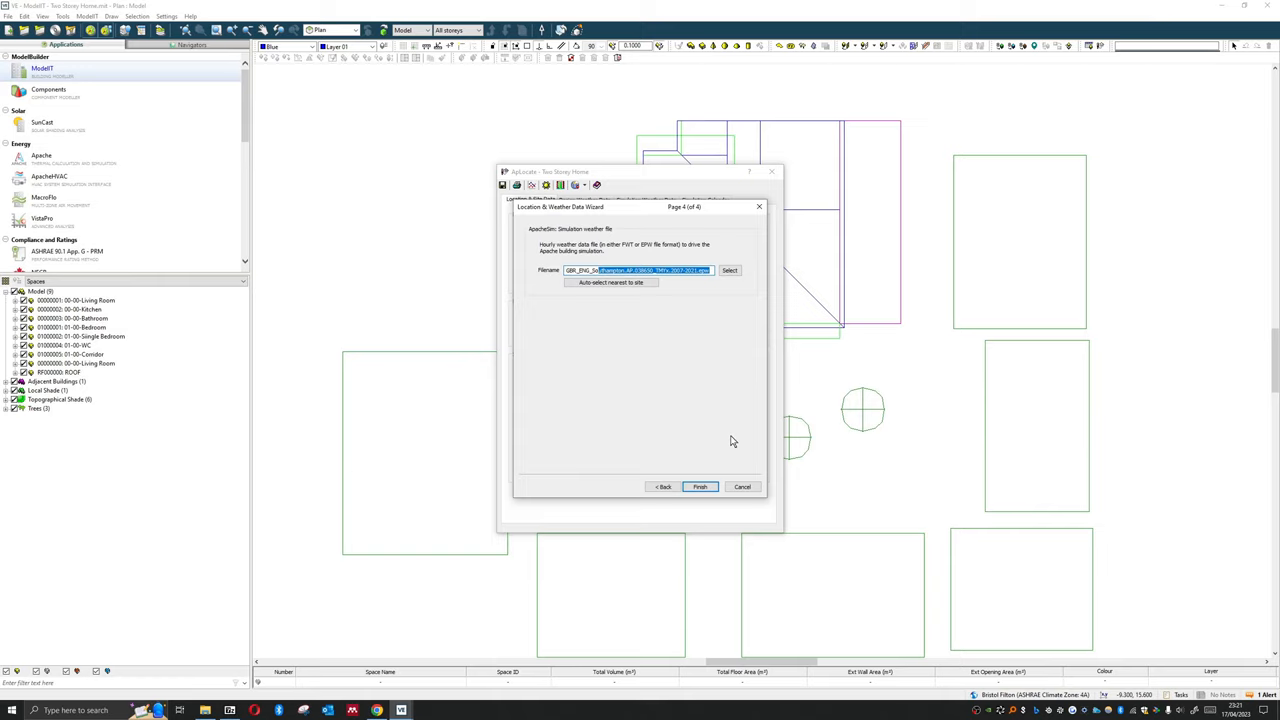
mouse_move(724, 428)
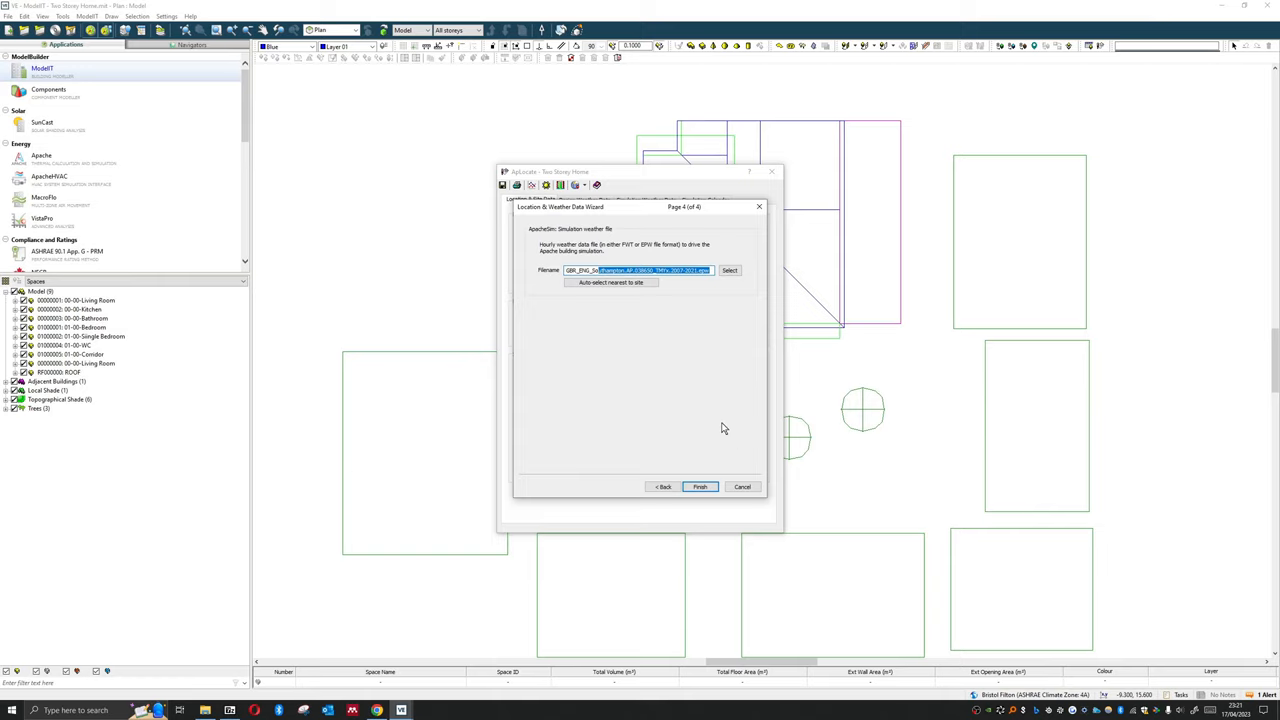
mouse_move(720, 428)
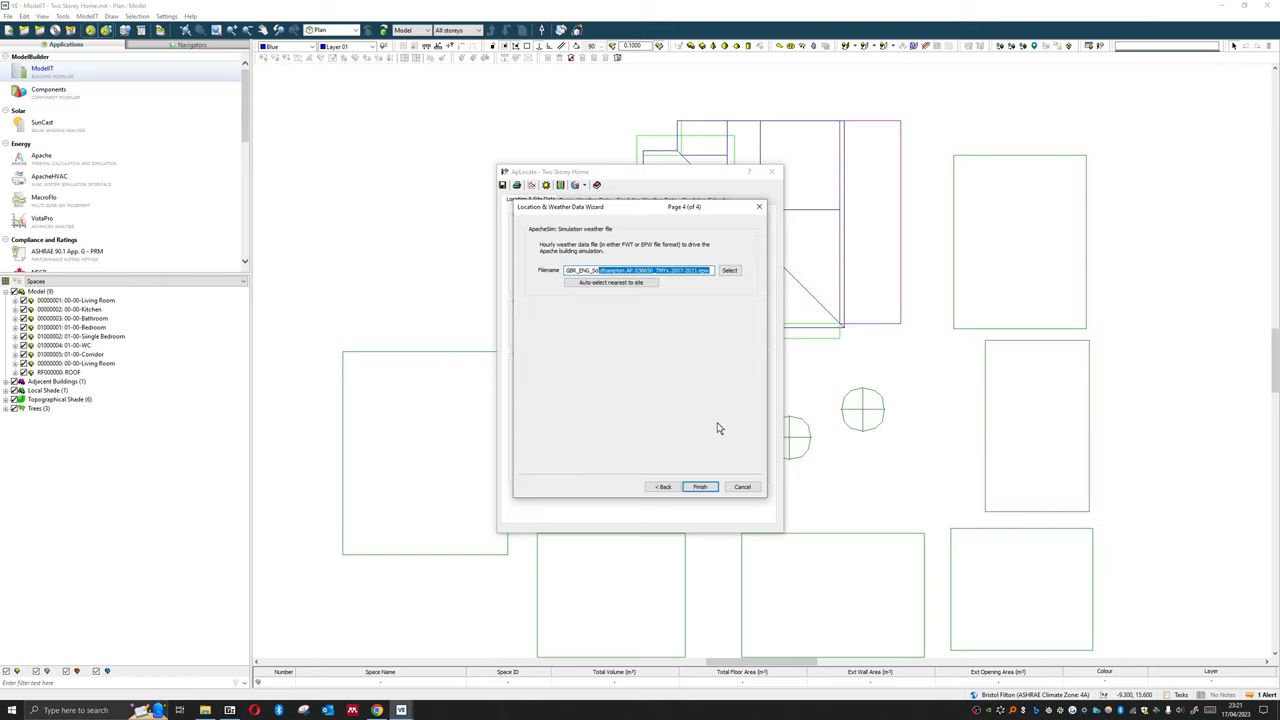
left_click(700, 486)
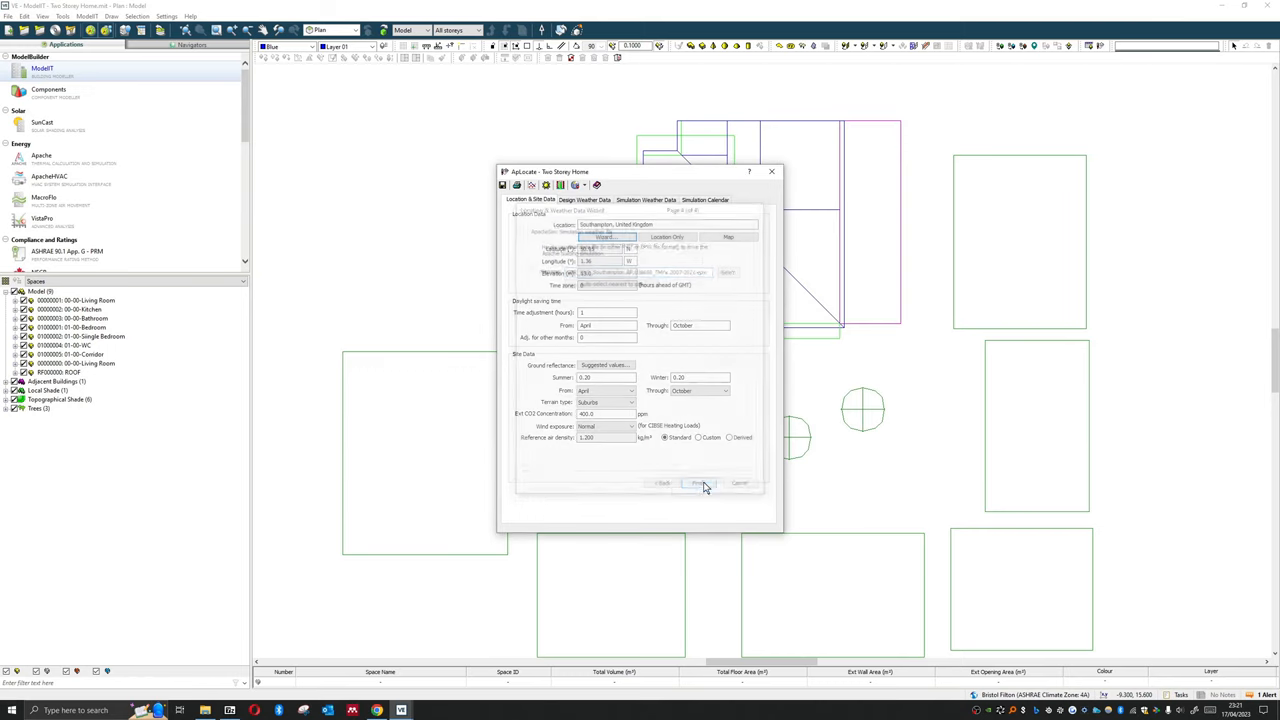
left_click(698, 482)
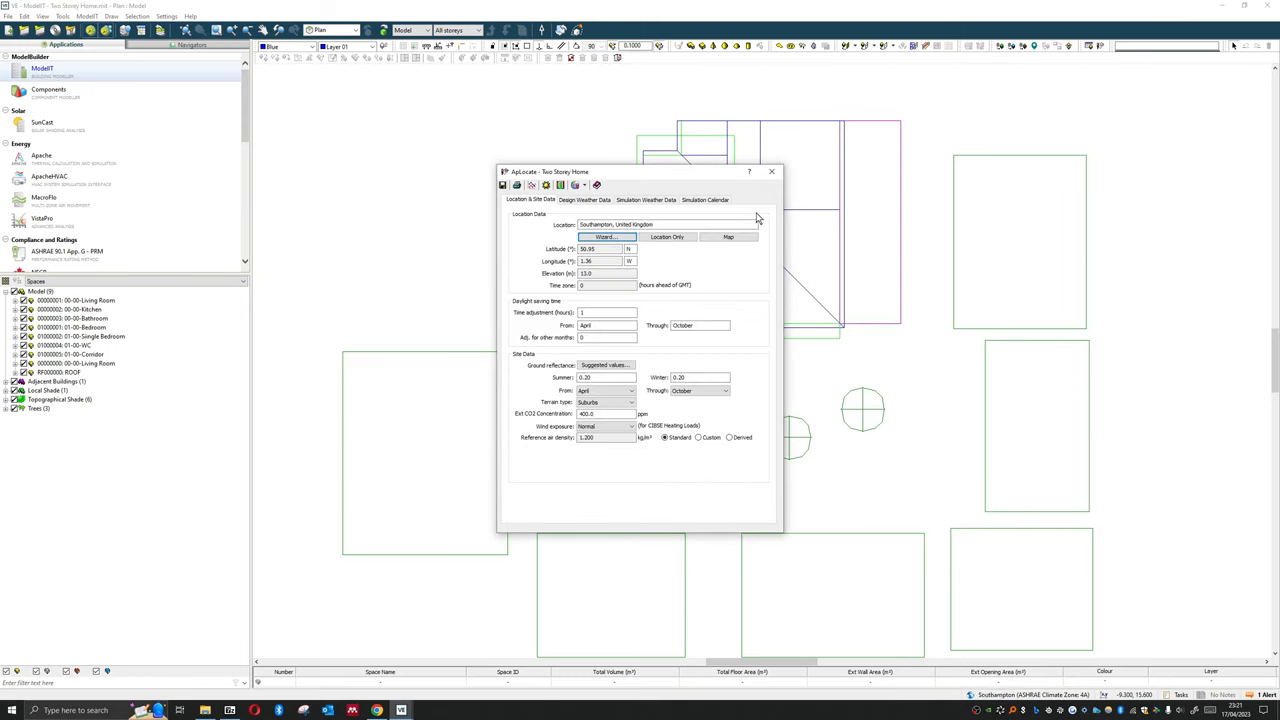